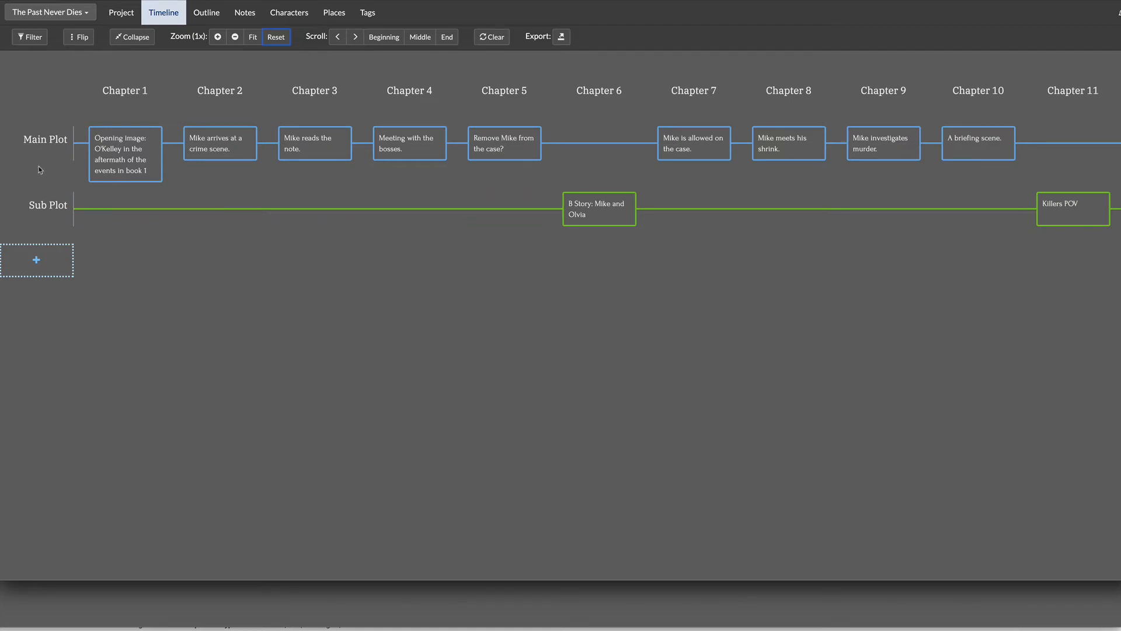
pyautogui.moveTo(209, 24)
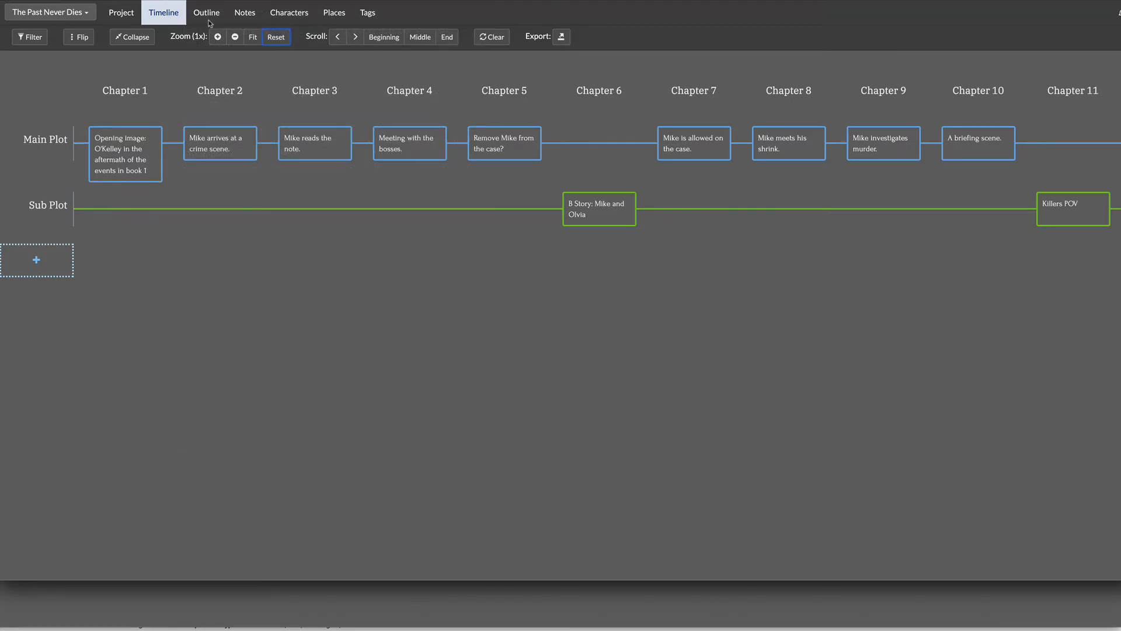
# Review the outline and series views, then return to the plot timeline.
pyautogui.click(206, 12)
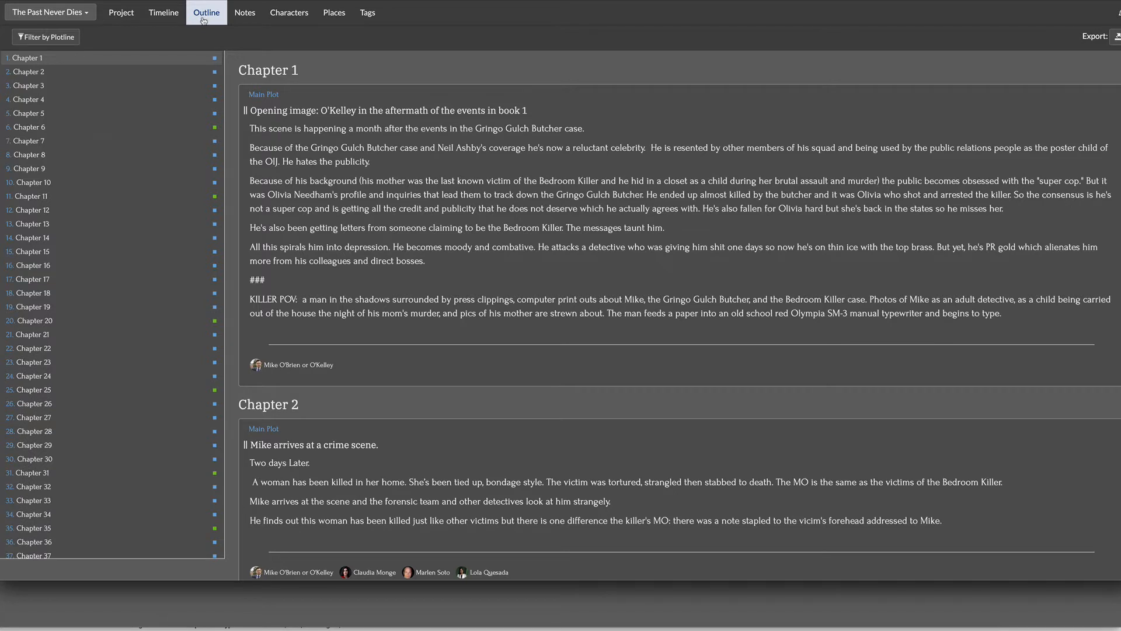
pyautogui.moveTo(128, 22)
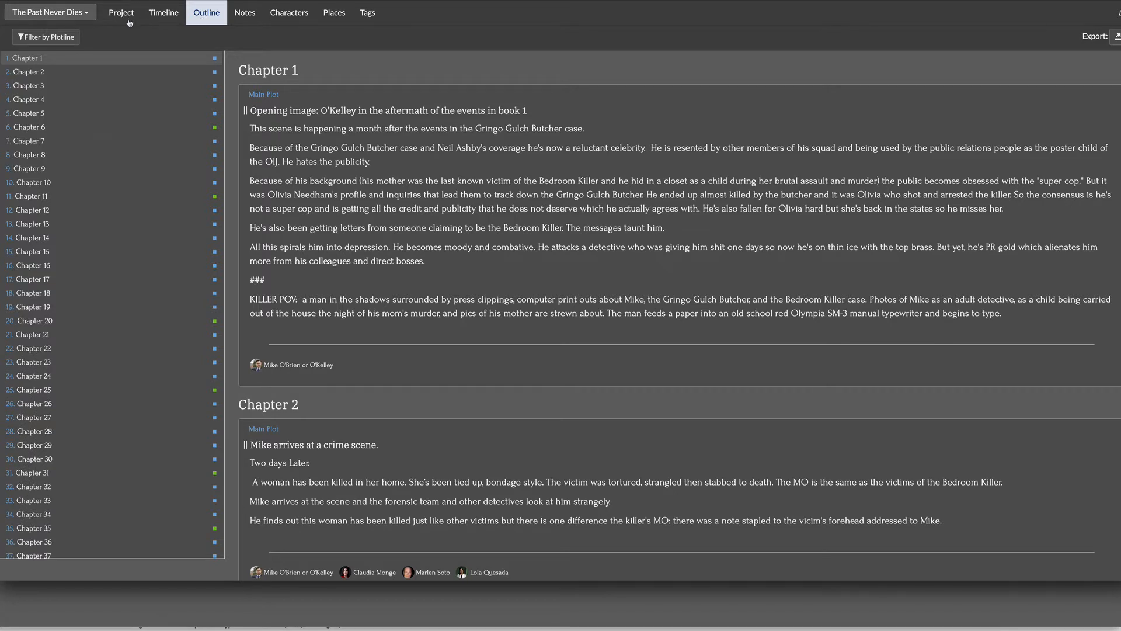
pyautogui.click(120, 12)
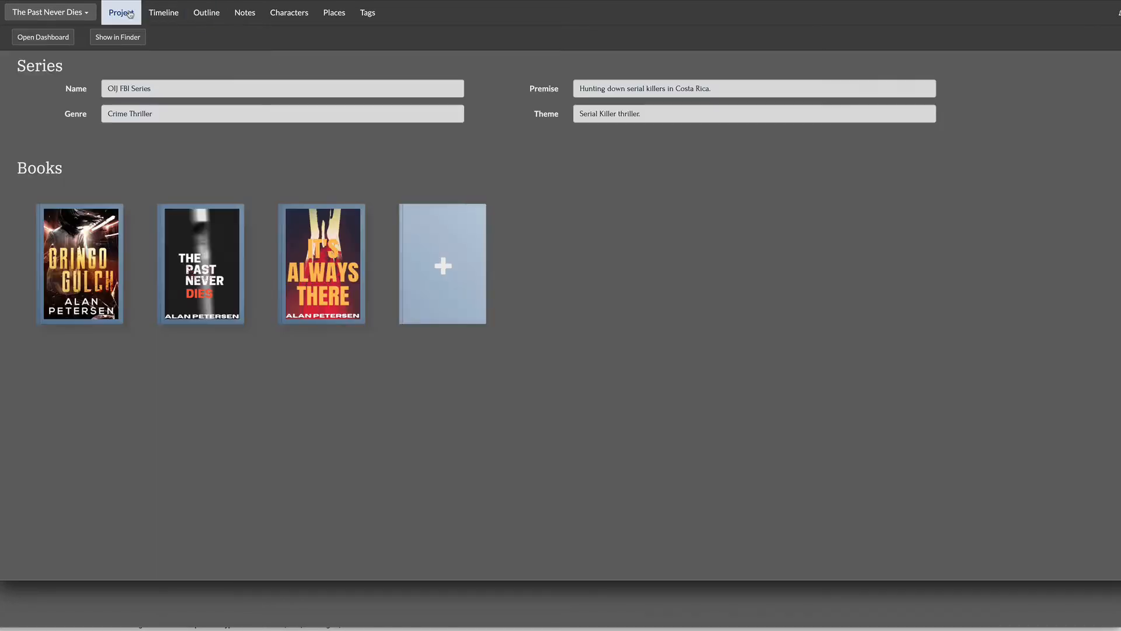
pyautogui.moveTo(321, 263)
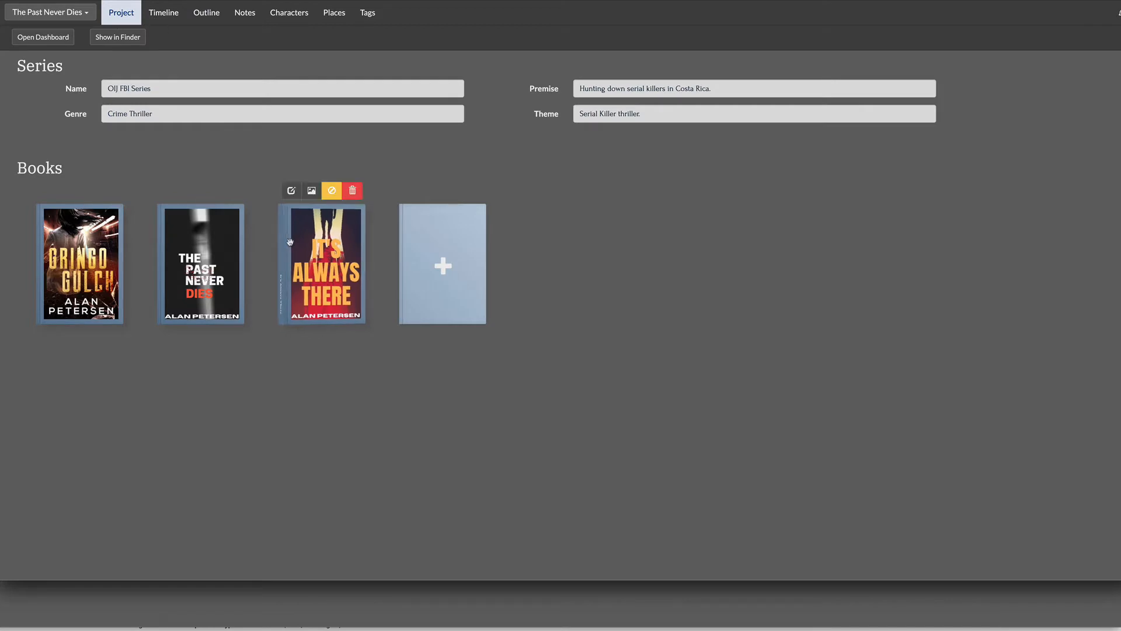
pyautogui.moveTo(164, 11)
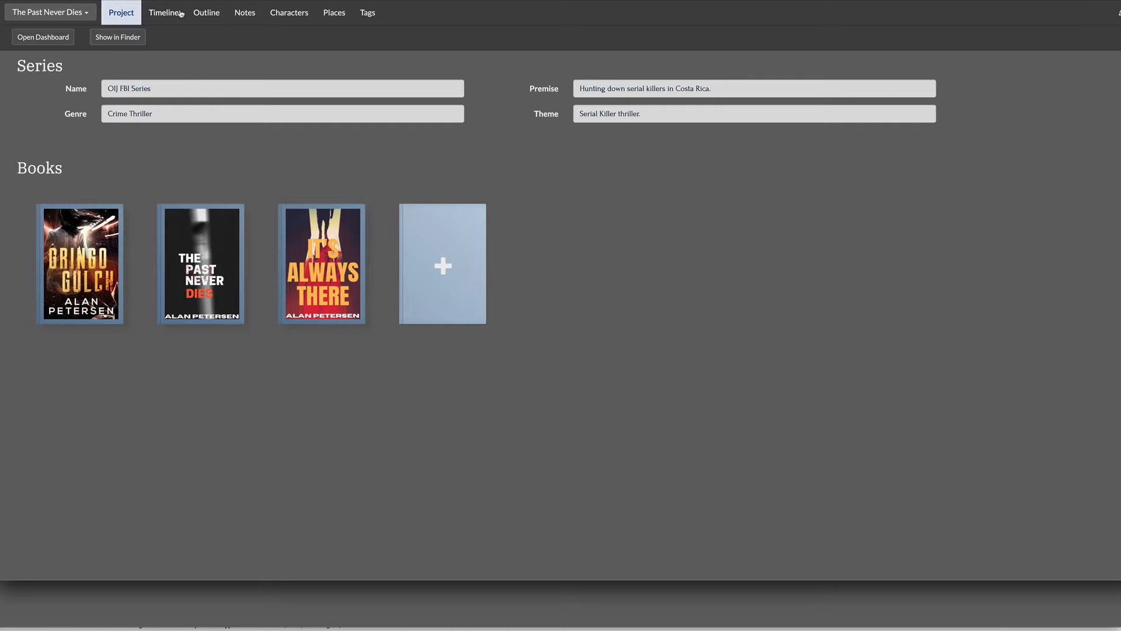
pyautogui.click(205, 11)
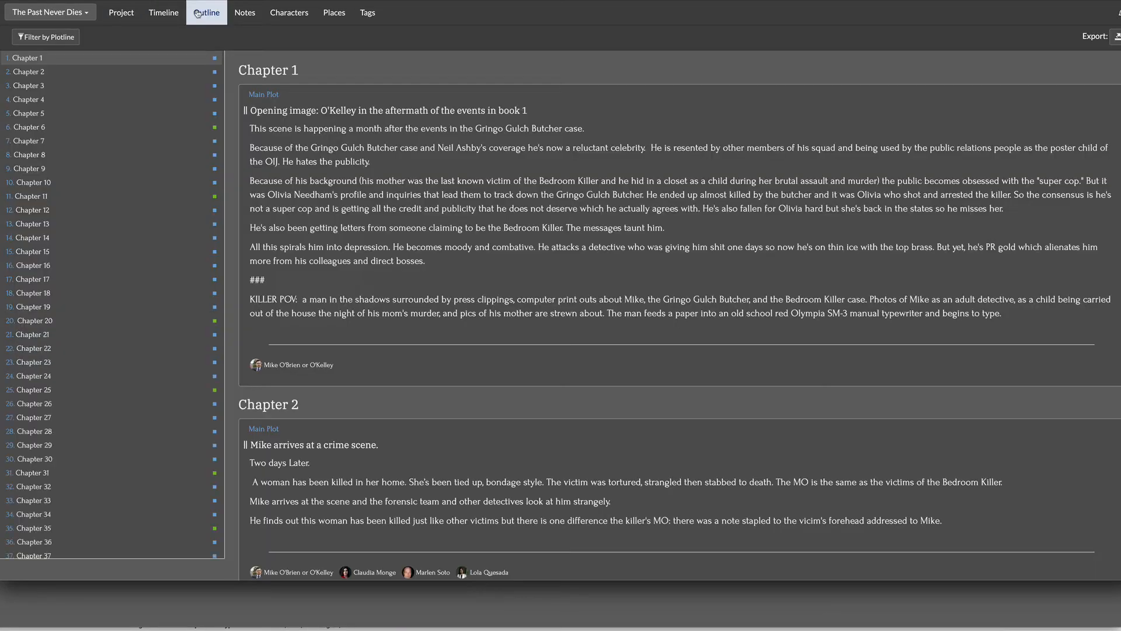
pyautogui.click(163, 12)
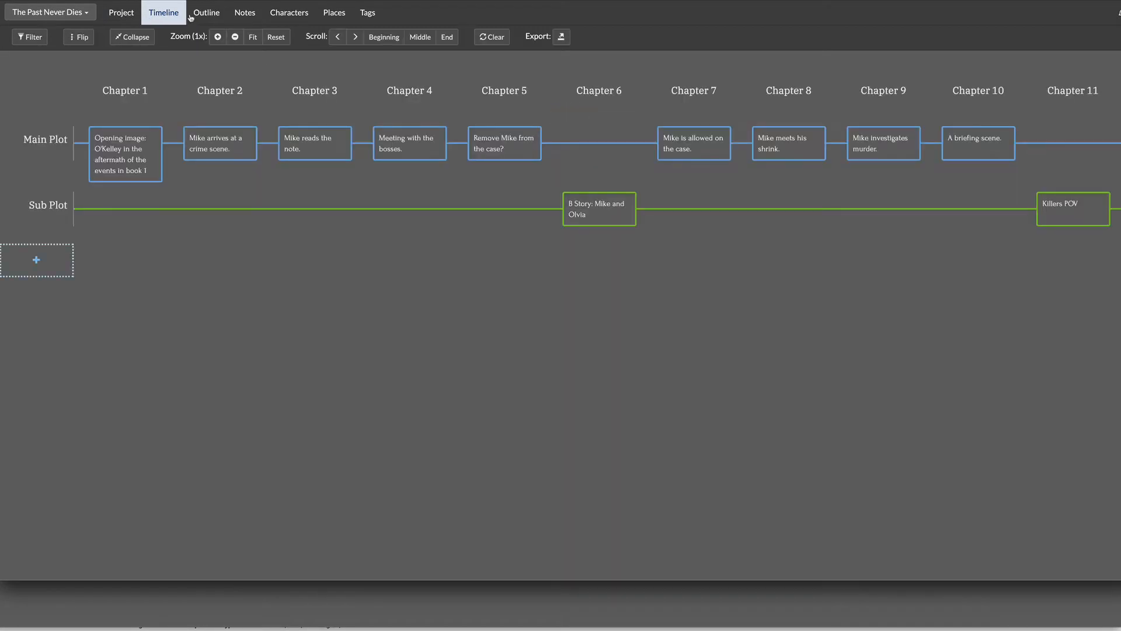
pyautogui.click(125, 90)
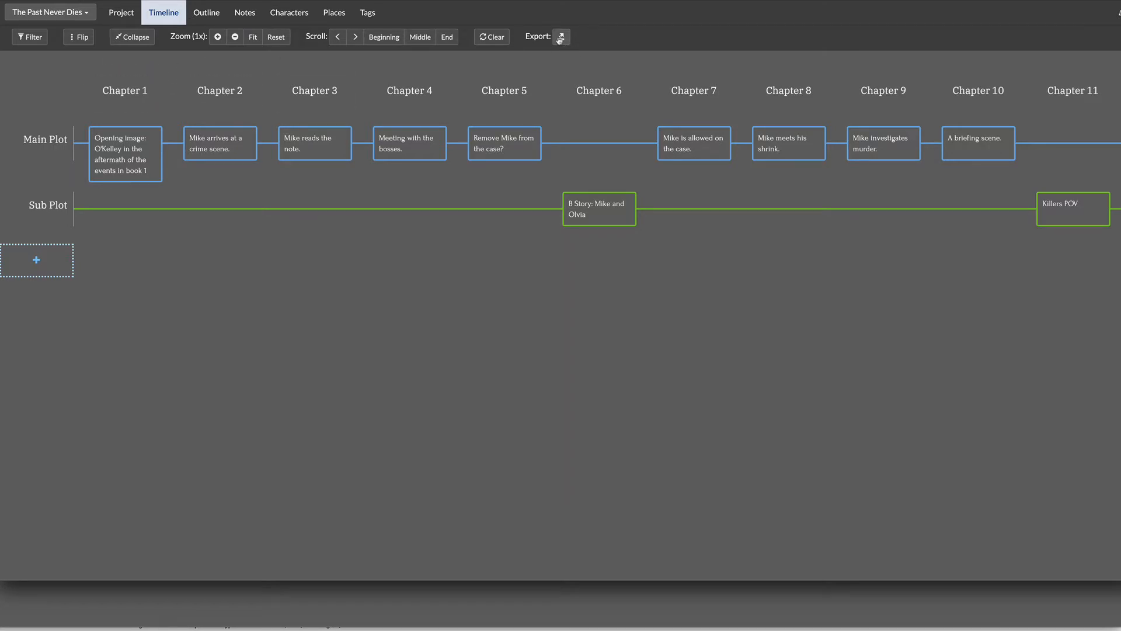
# Export the timeline outline as a Scrivener project from the Export menu.
pyautogui.click(562, 36)
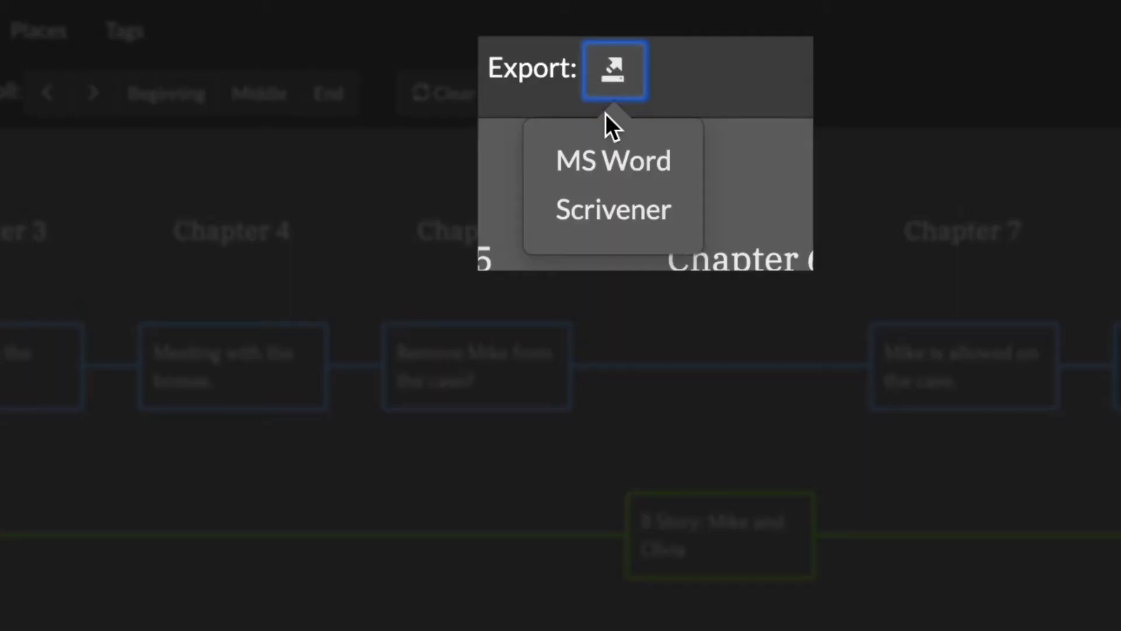
pyautogui.moveTo(611, 209)
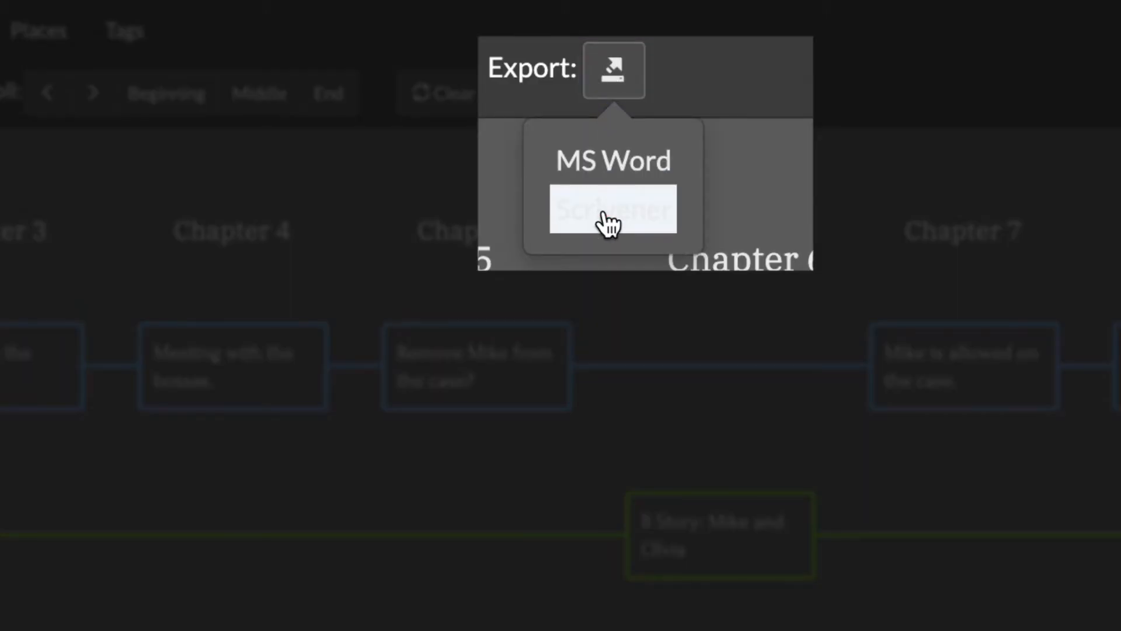
pyautogui.click(611, 209)
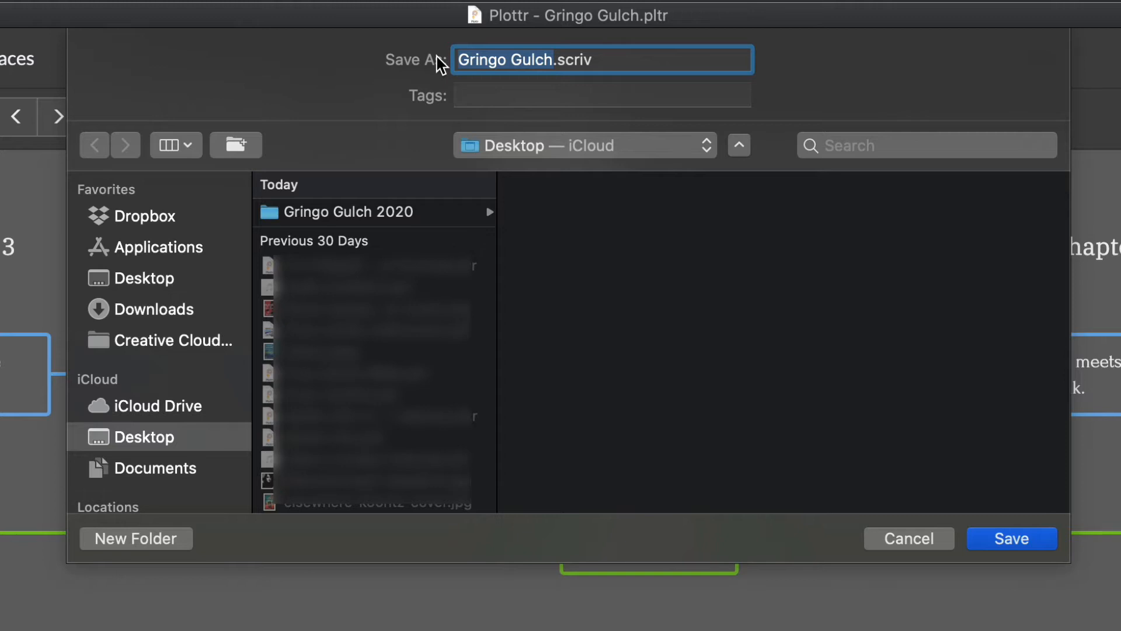
# Rename the export file to Book2.scriv, keeping the Desktop location.
pyautogui.write('Book2.scriv')
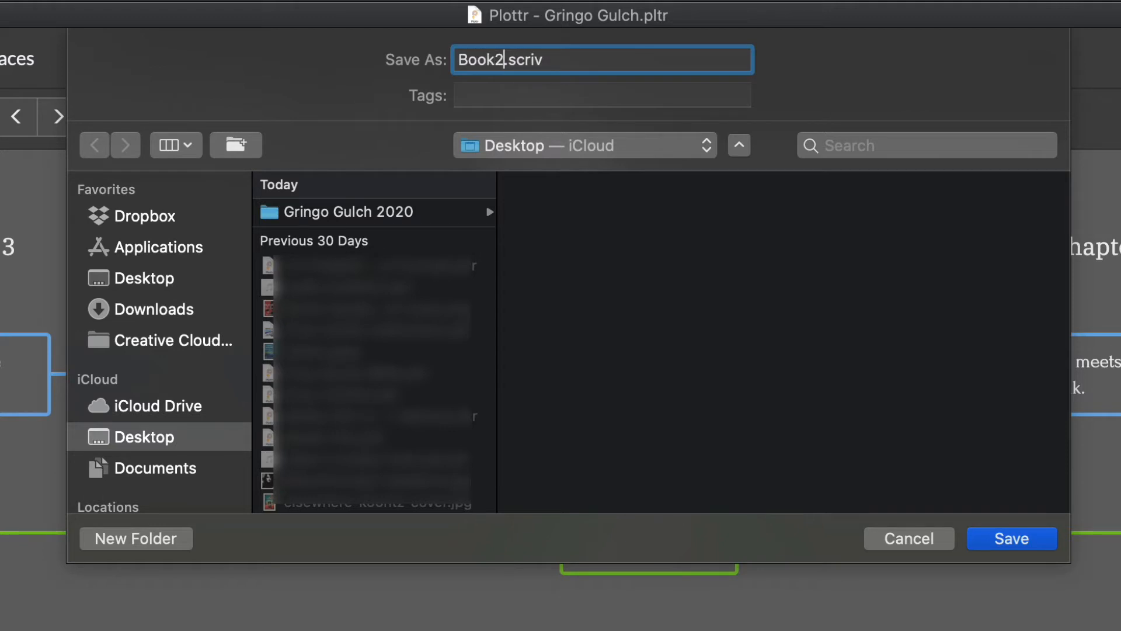
pyautogui.moveTo(1082, 522)
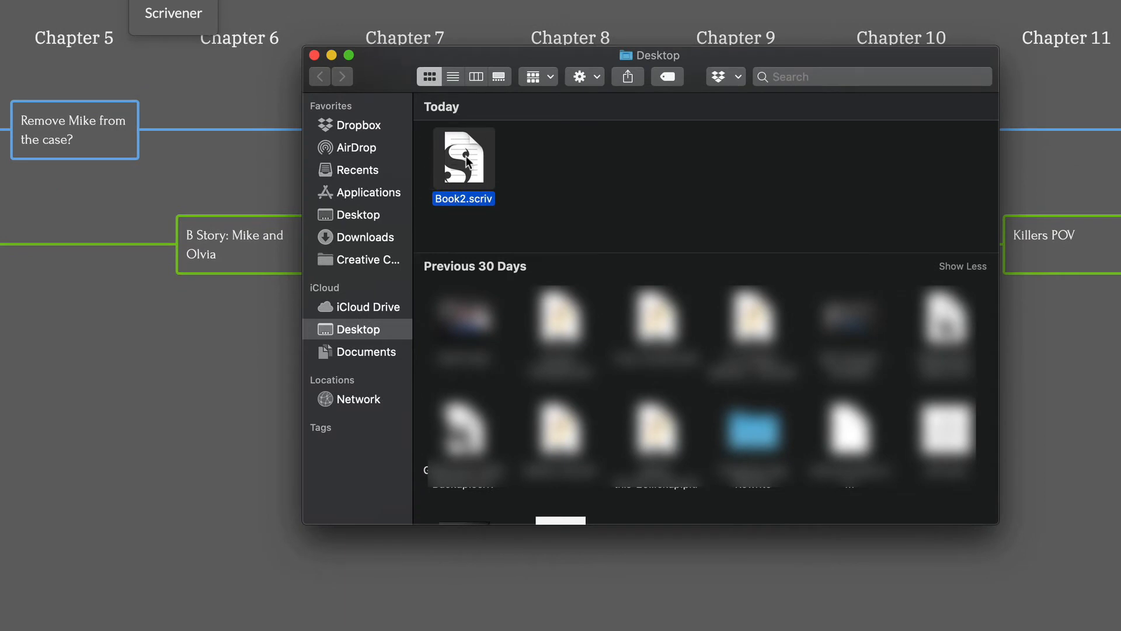
pyautogui.moveTo(475, 166)
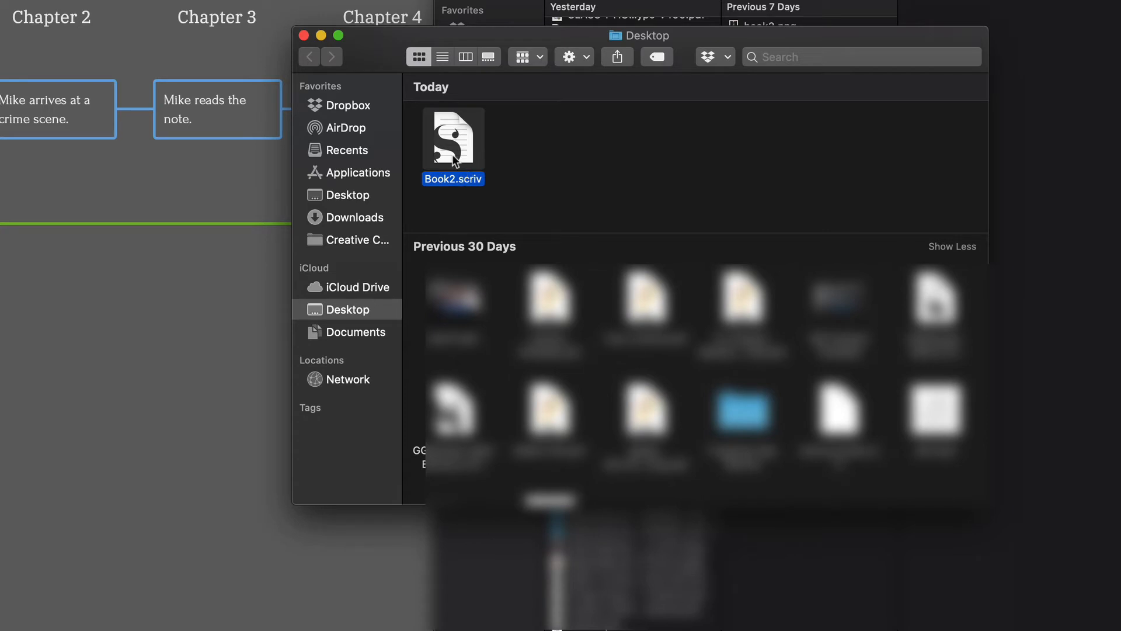
pyautogui.moveTo(444, 144)
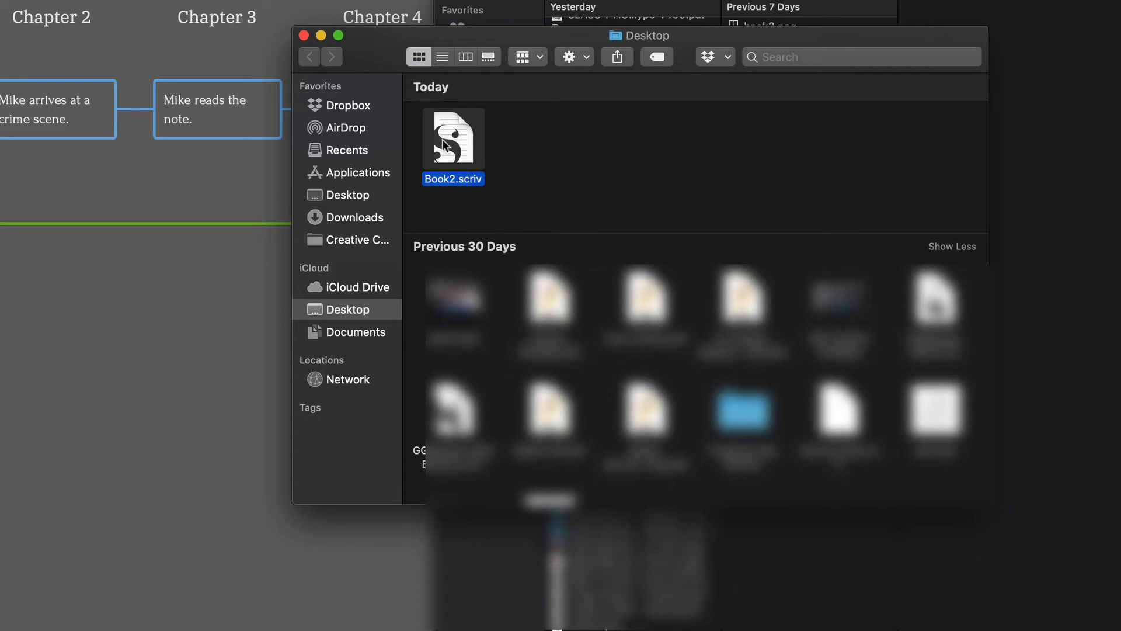
# Open Book2.scriv from the Desktop, bringing up Scrivener's update prompt.
pyautogui.doubleClick(453, 137)
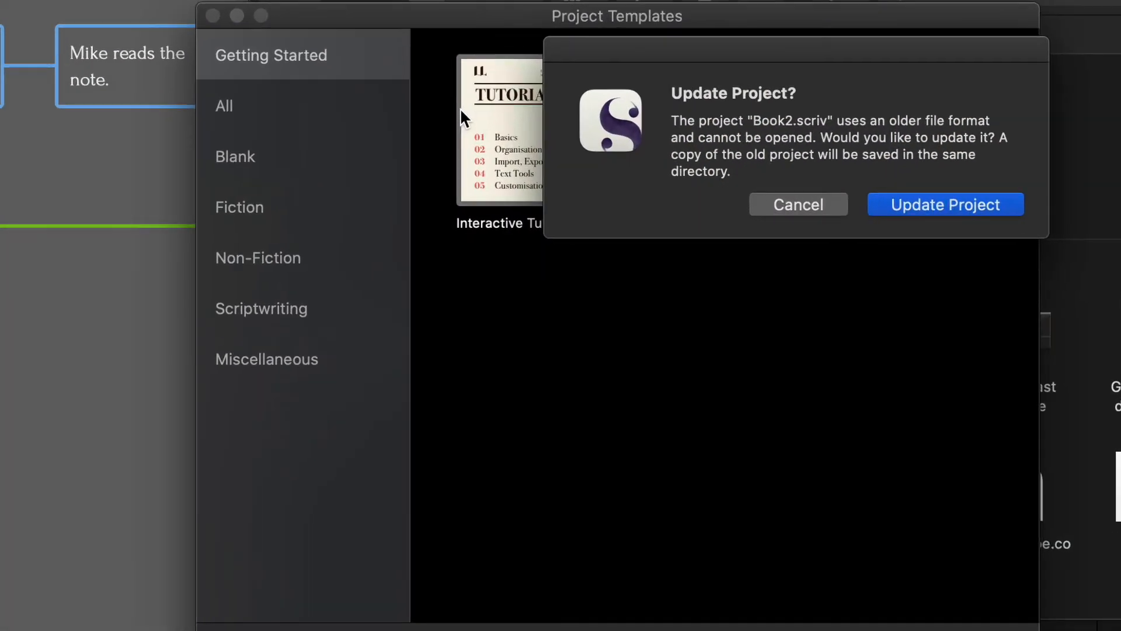
pyautogui.moveTo(747, 139)
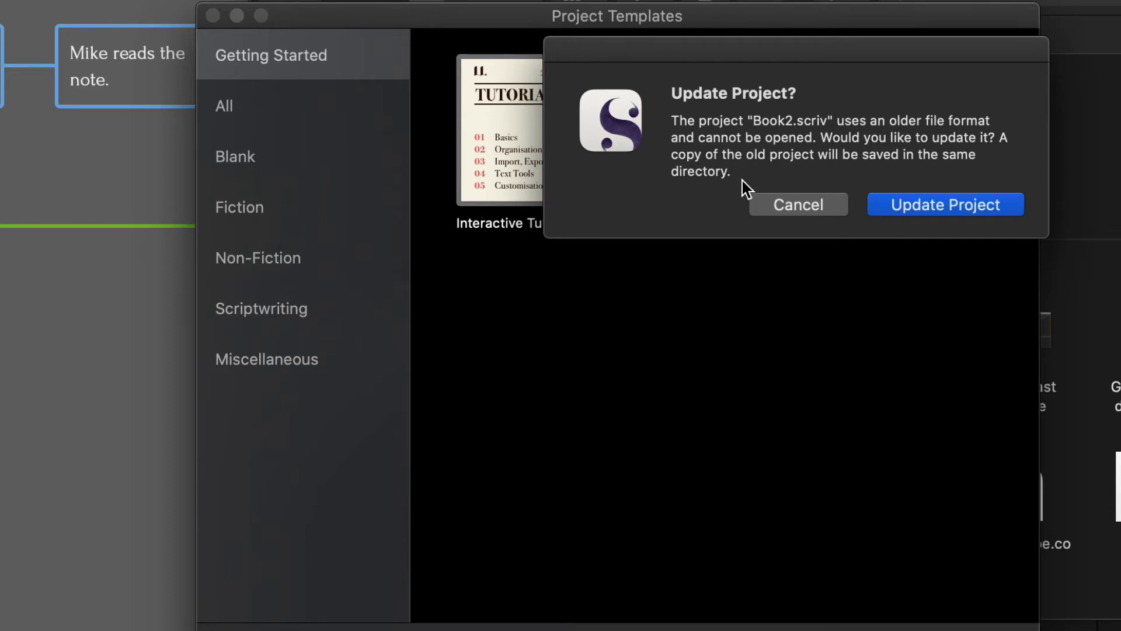
pyautogui.moveTo(697, 201)
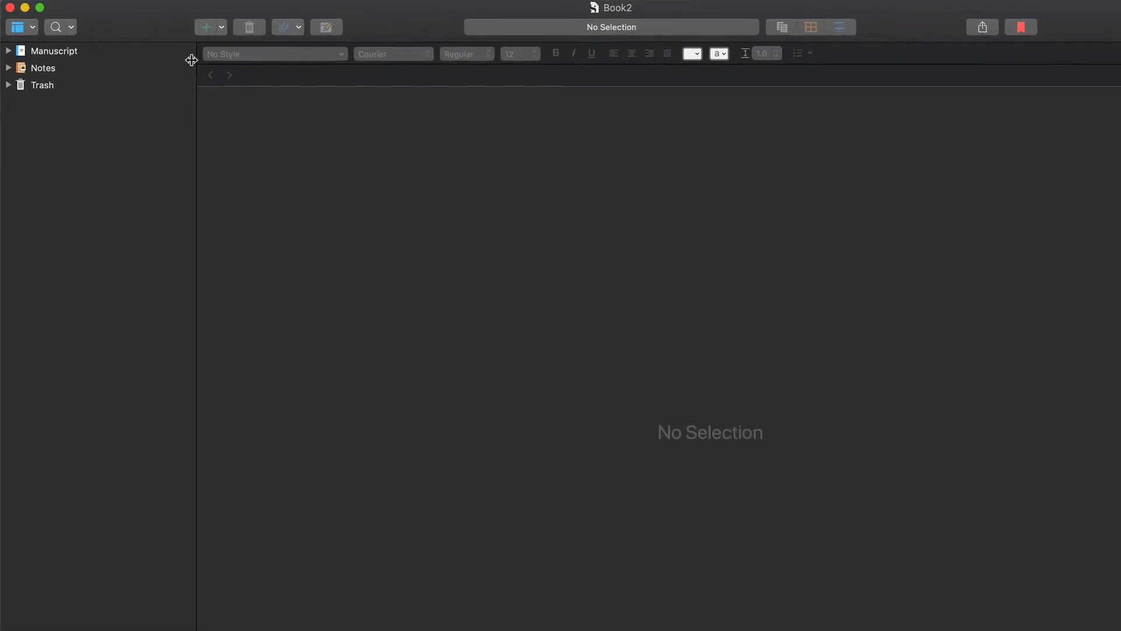
# Expand the manuscript's chapters and open the Chapter 3 scene 'Mike reads the note.'.
pyautogui.click(7, 51)
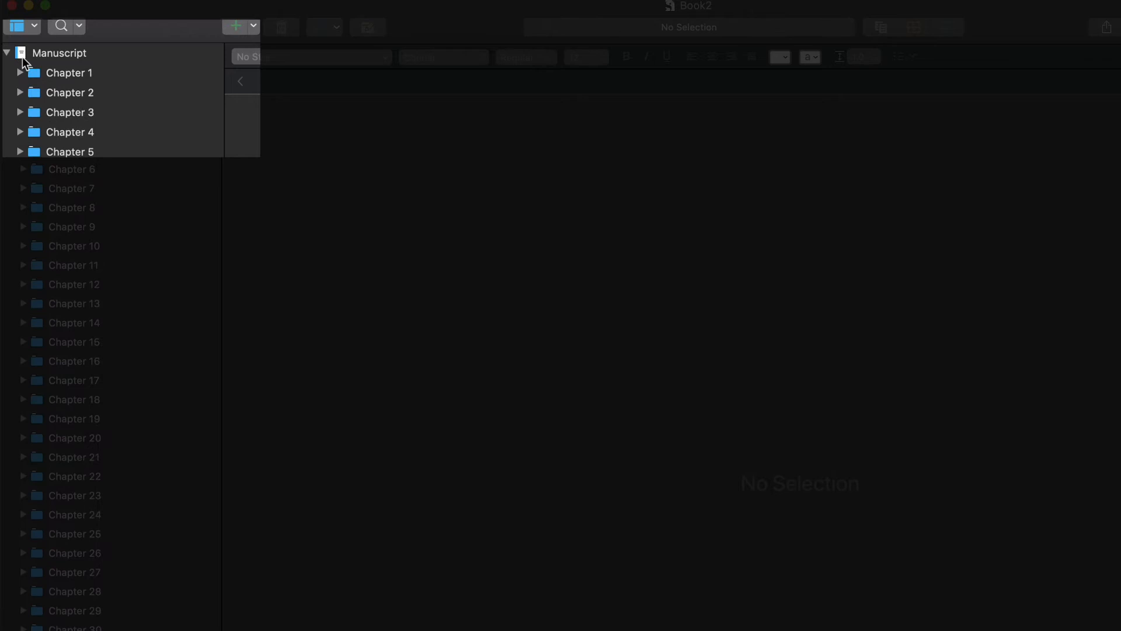
pyautogui.moveTo(78, 105)
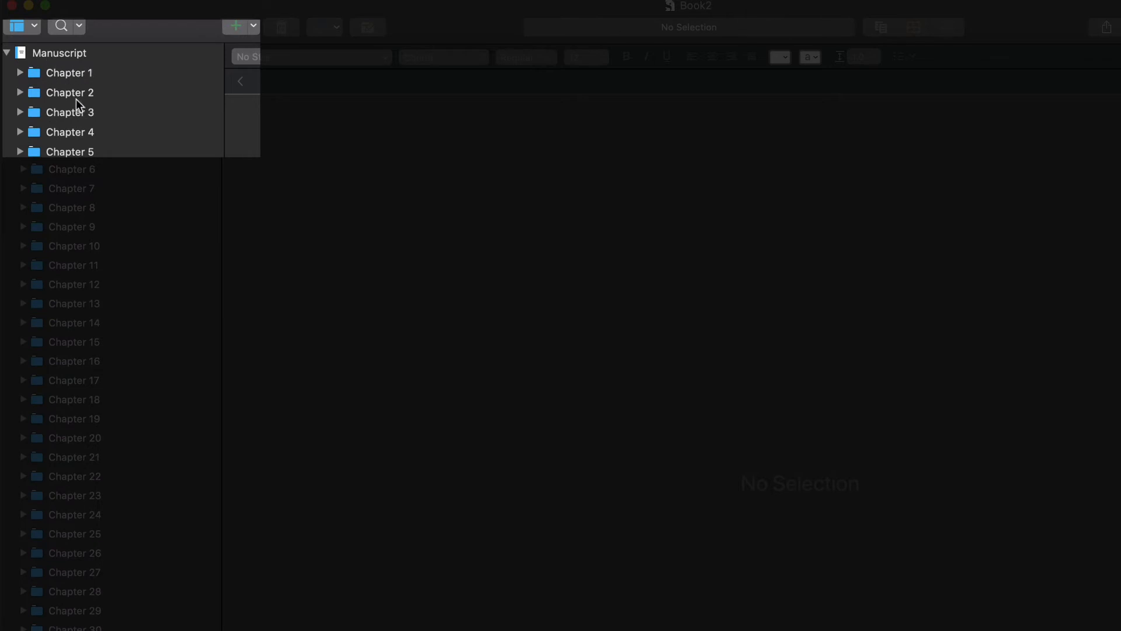
pyautogui.click(63, 73)
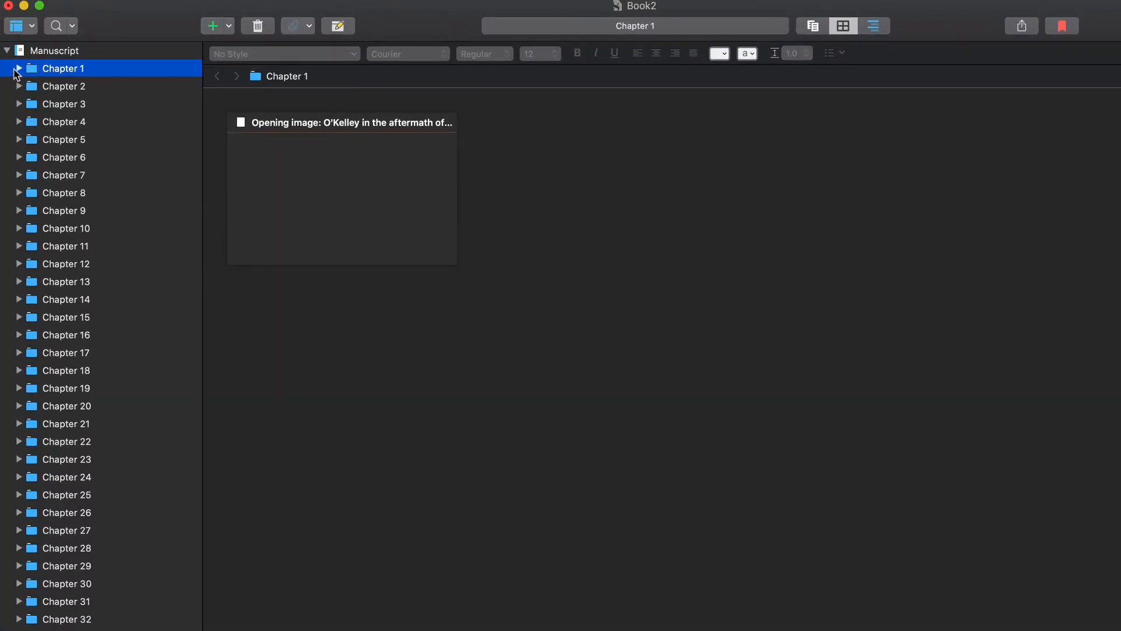
pyautogui.click(18, 68)
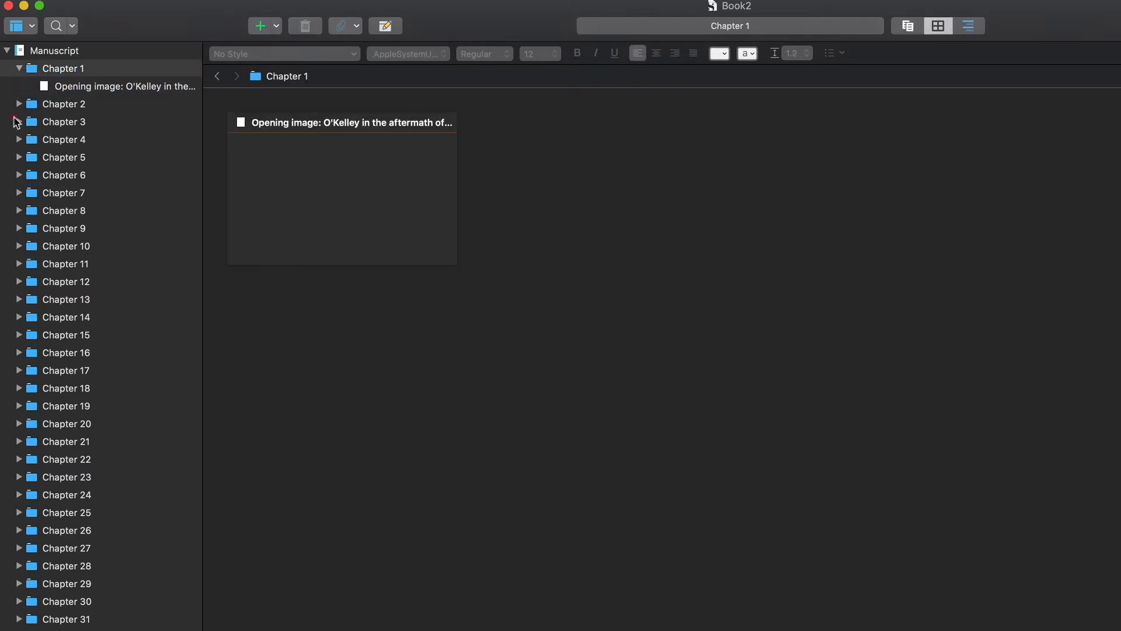
pyautogui.click(65, 122)
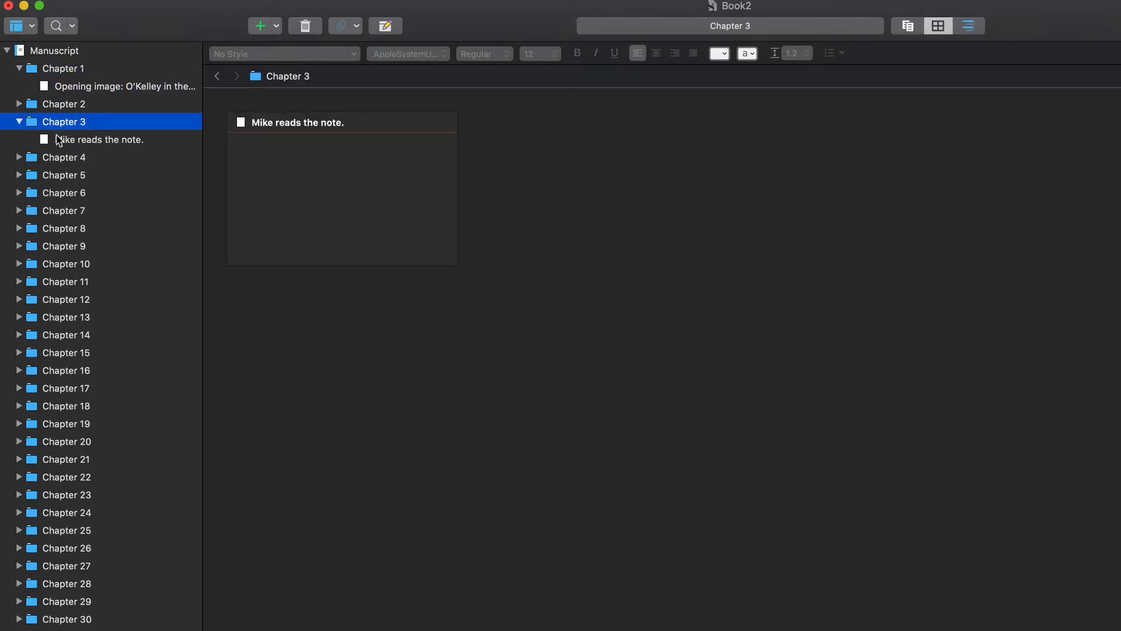
pyautogui.doubleClick(105, 139)
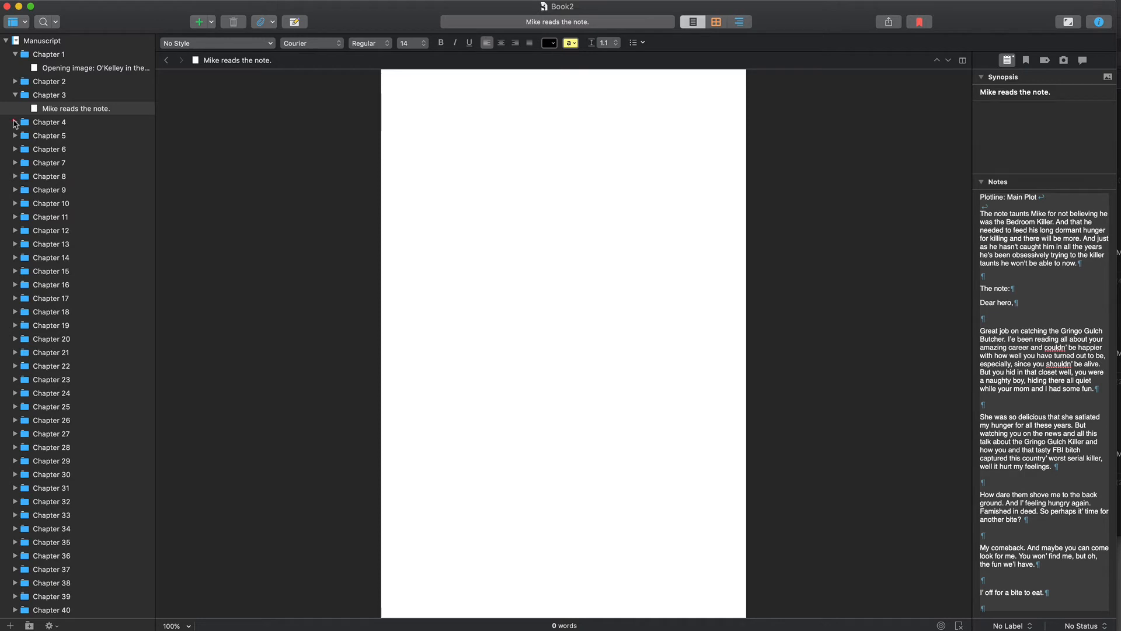
# Open 'Remove Mike from the case?' in Chapter 4–5, then the Chapter 1 opening scene.
pyautogui.click(84, 135)
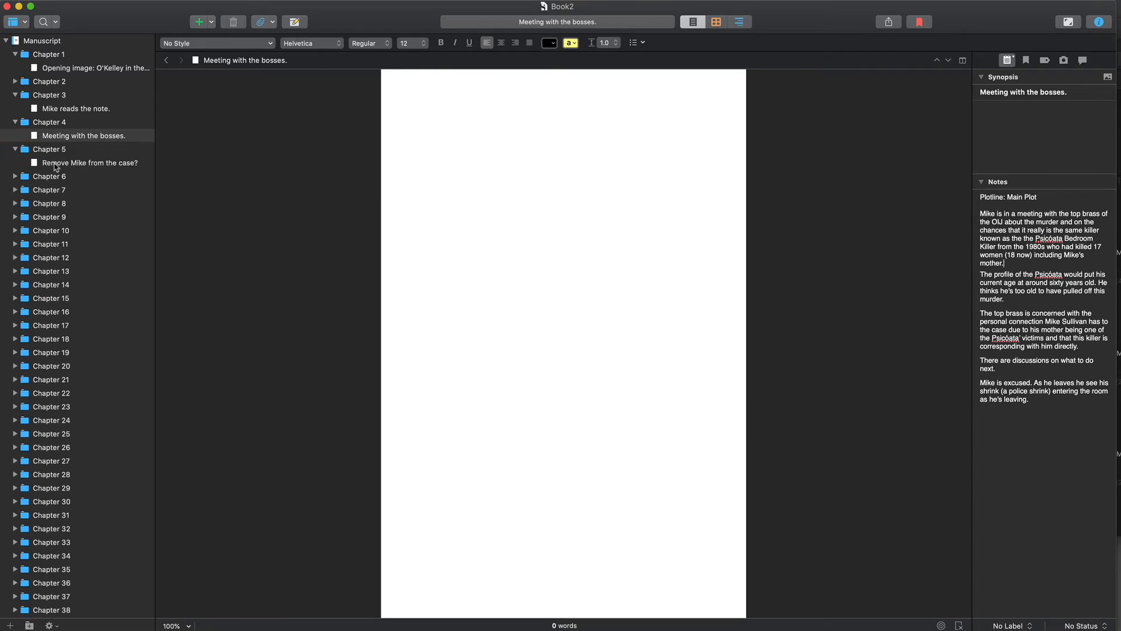
pyautogui.click(94, 162)
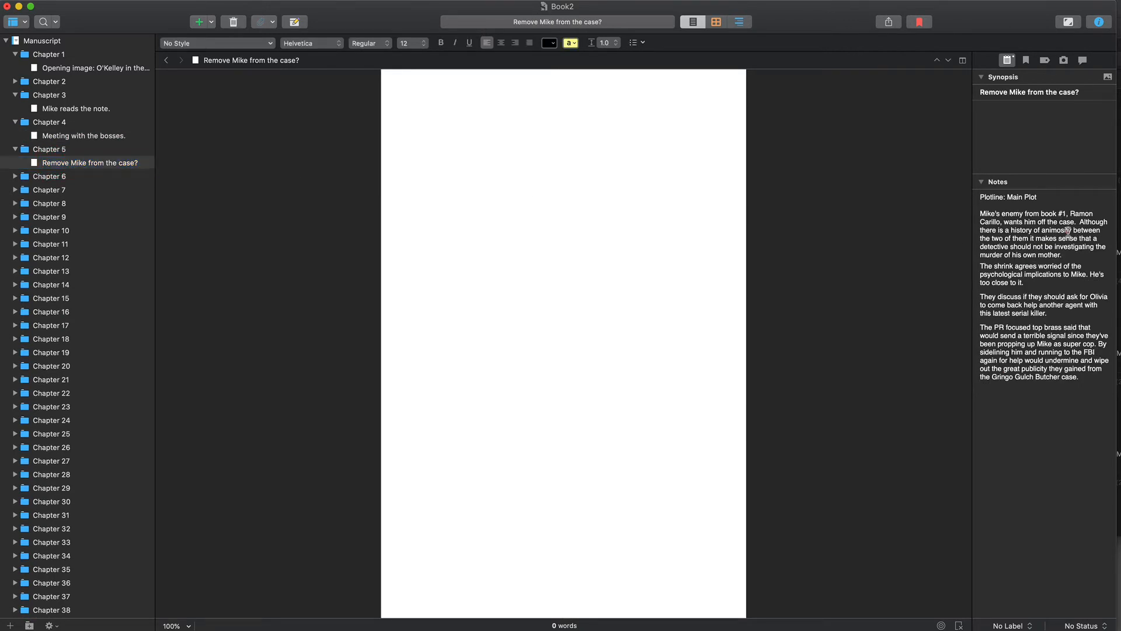
pyautogui.click(91, 67)
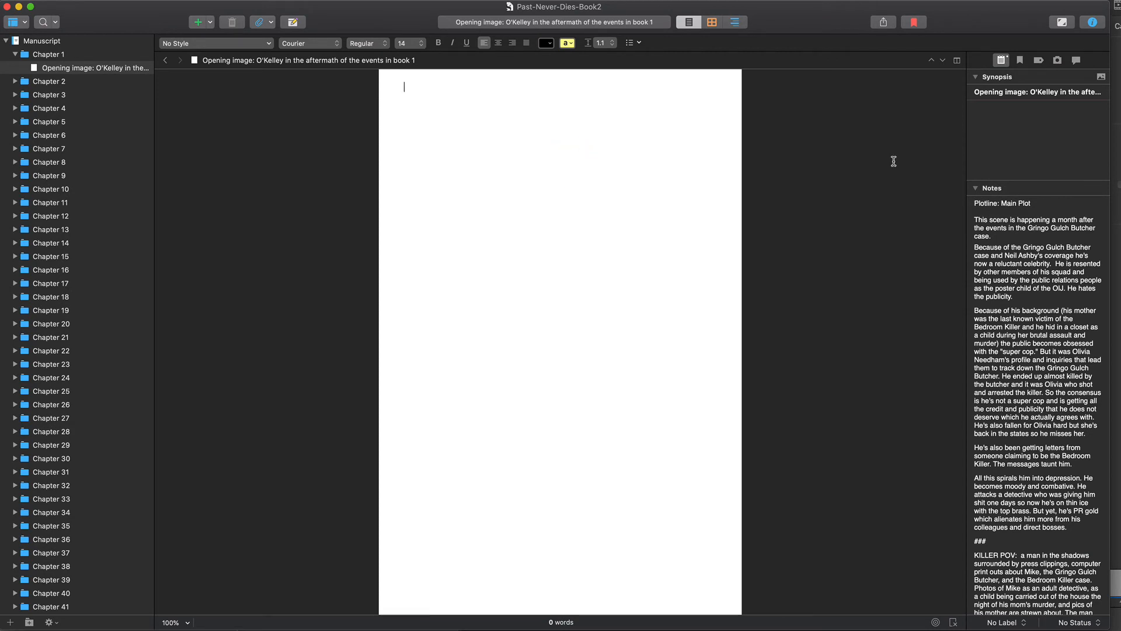
# Write 'You can start to write your story here.' in the Chapter 1 opening scene.
pyautogui.moveTo(977, 218); pyautogui.dragTo(1025, 327)
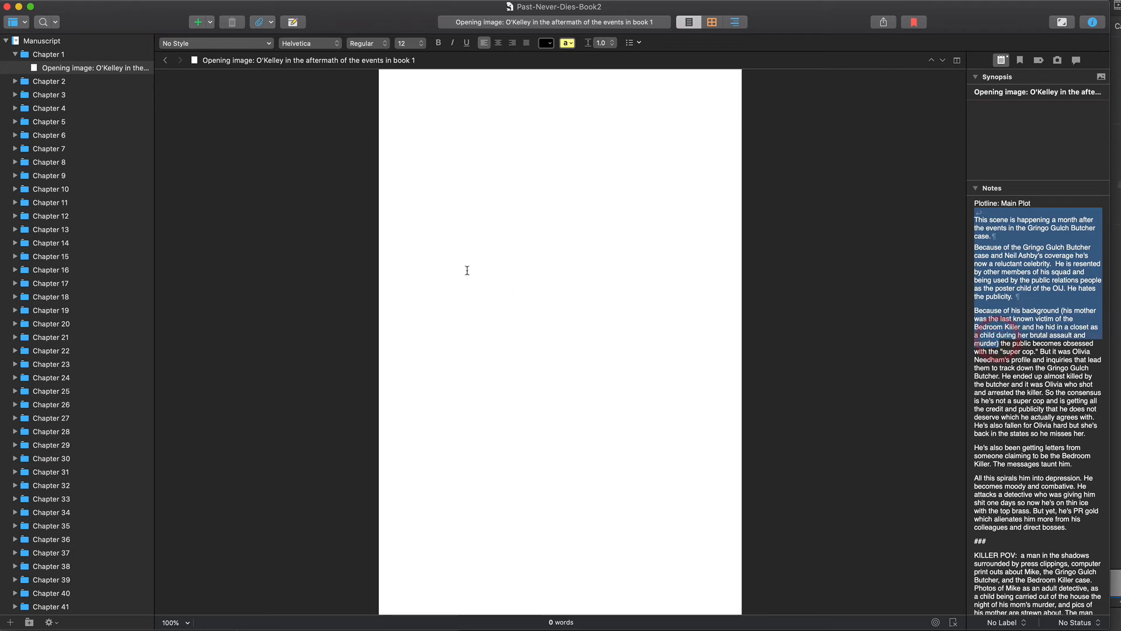
pyautogui.write('You')
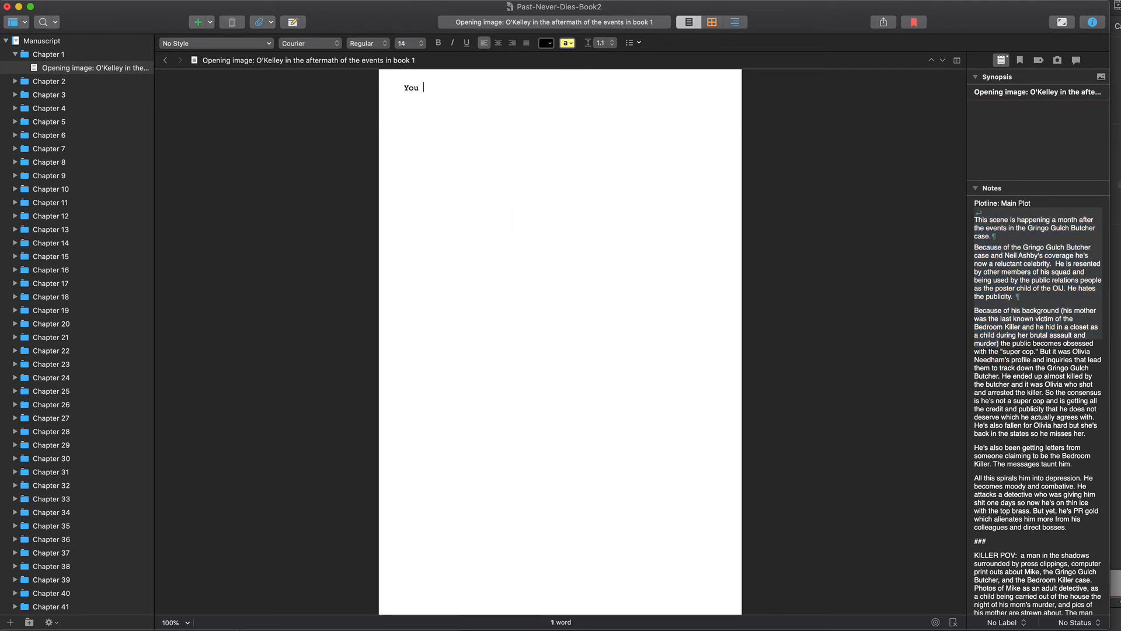
pyautogui.write('can start to w')
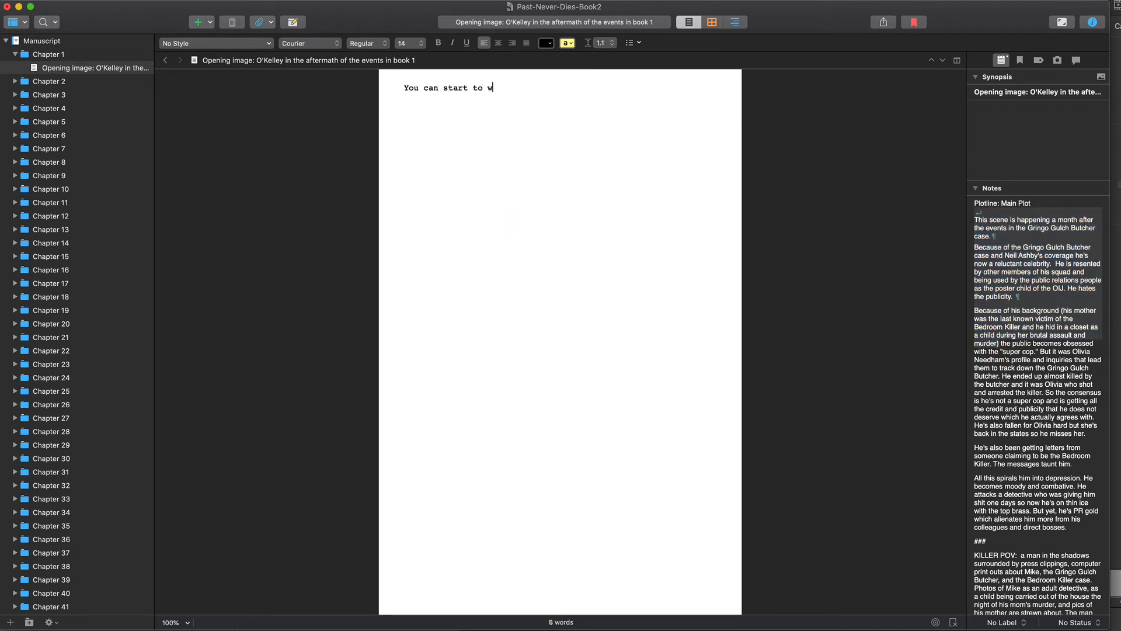
pyautogui.write('rite your story')
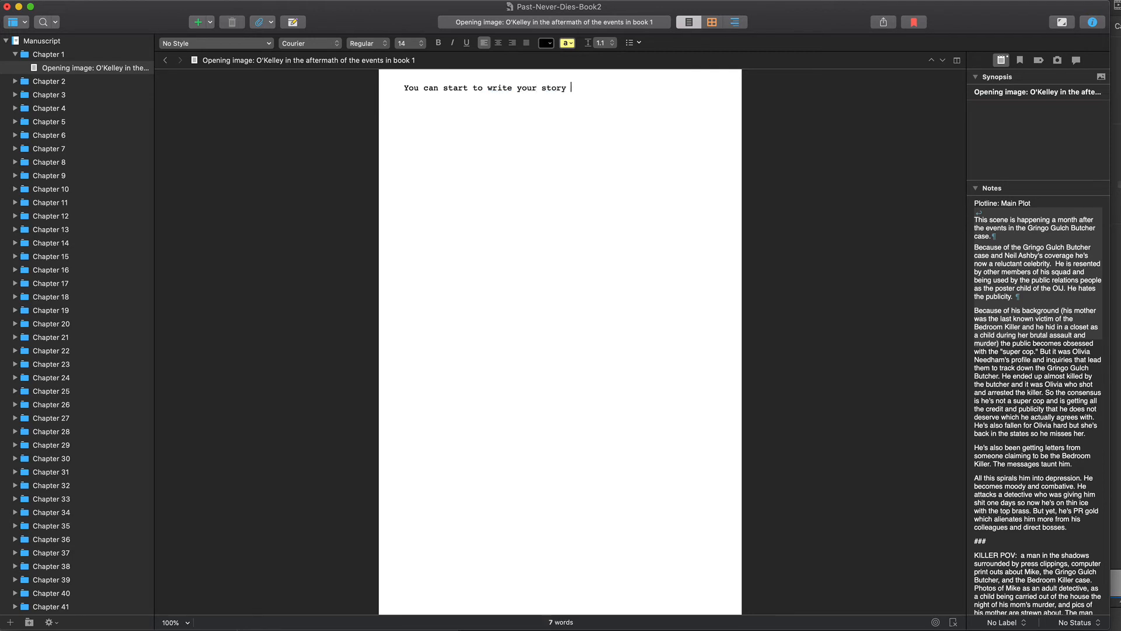
pyautogui.write('here.')
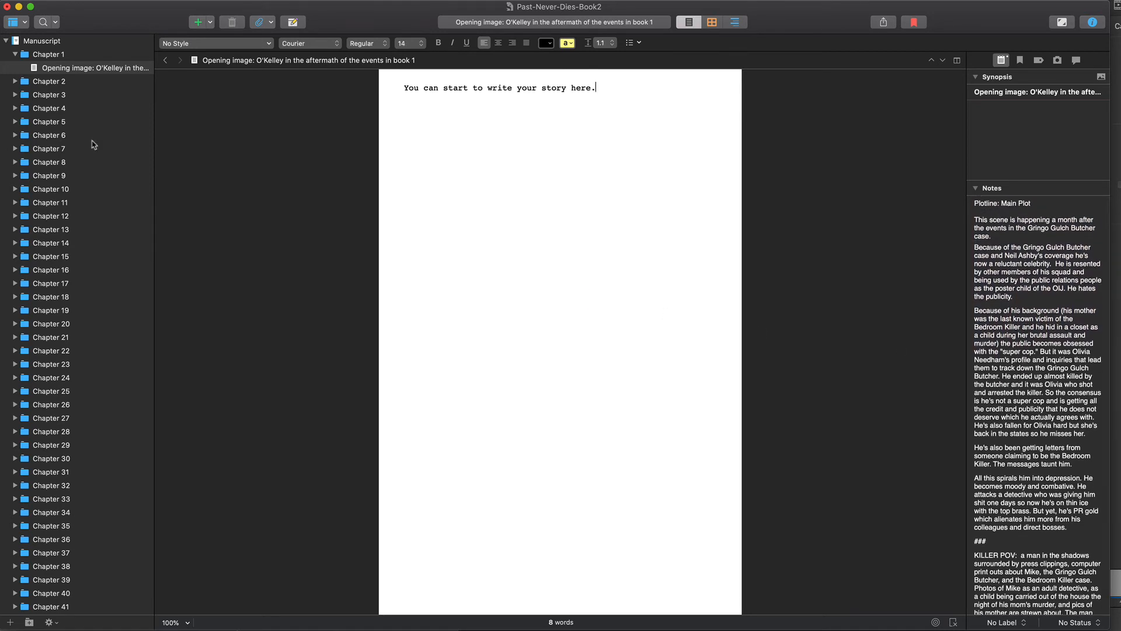
pyautogui.click(14, 81)
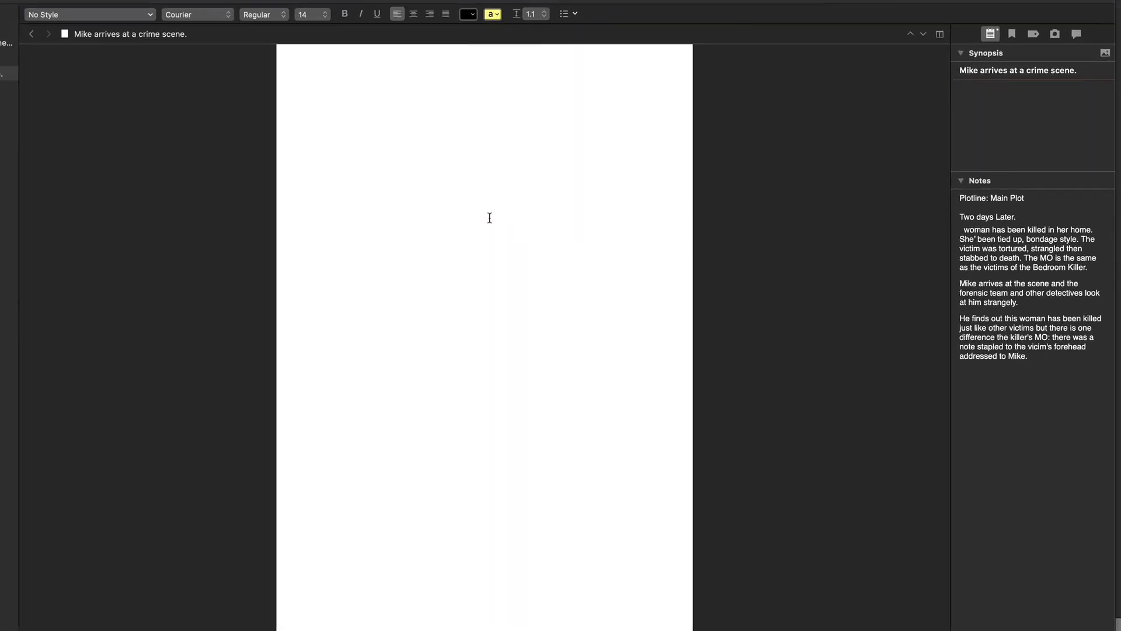
# Write a paragraph about going on writing with your outline and liking Plottr.
pyautogui.write('Go on')
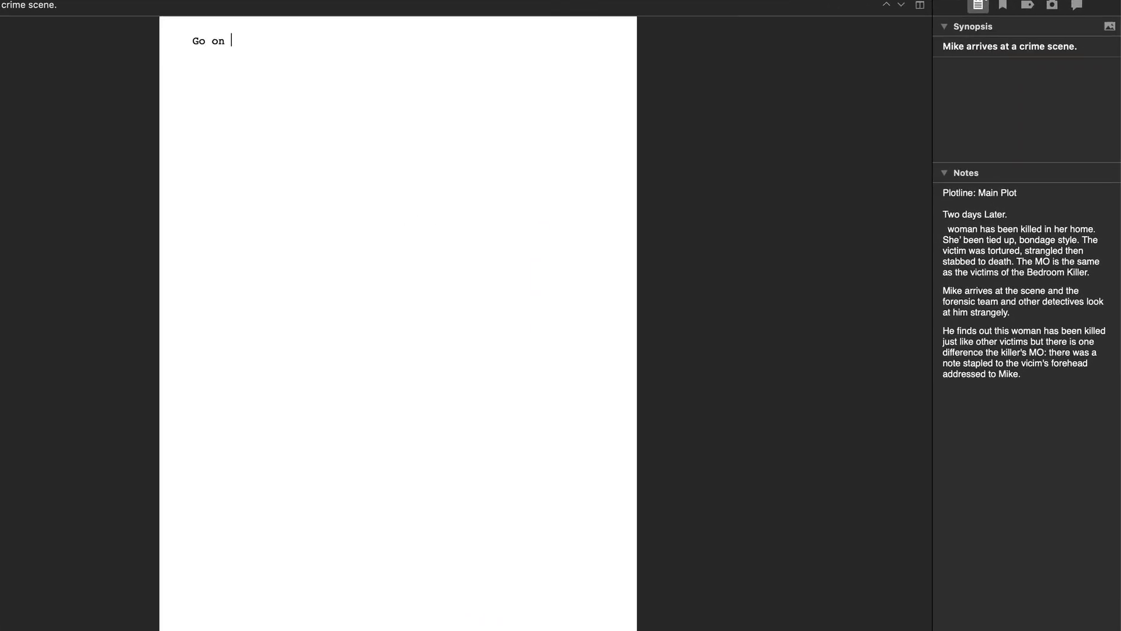
pyautogui.write('writing and w')
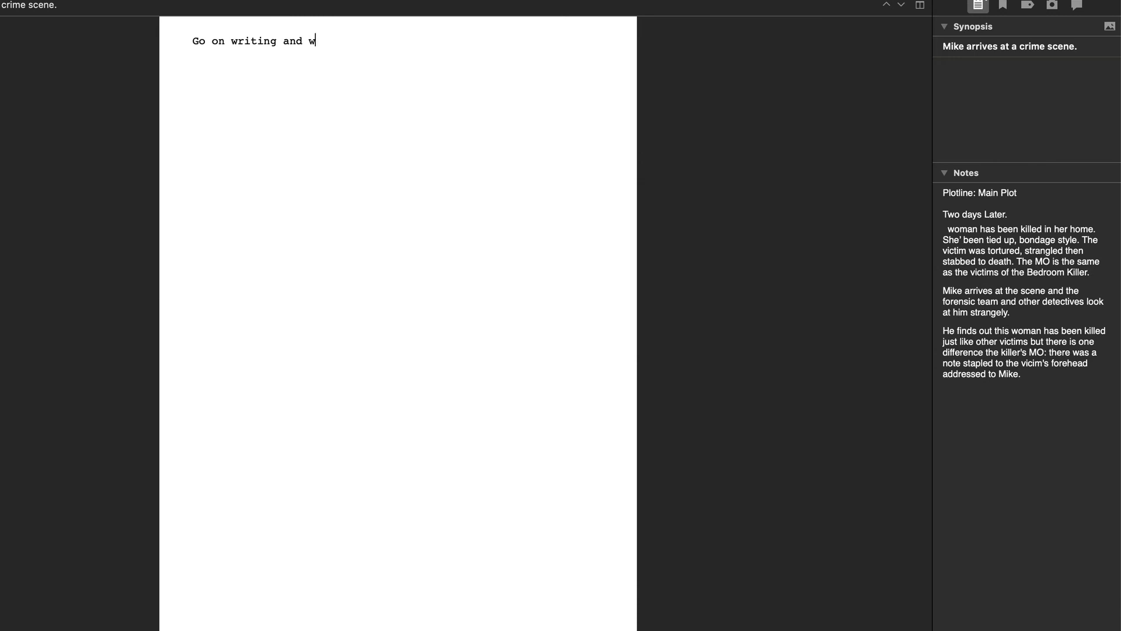
pyautogui.write('riting')
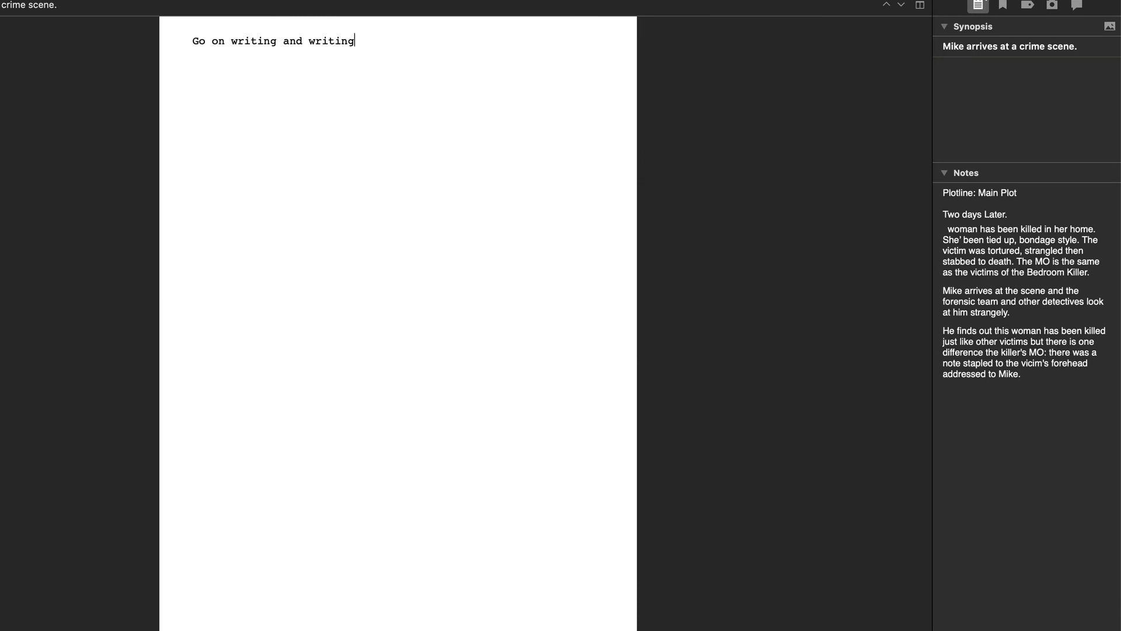
pyautogui.write('with your outline in the notes.')
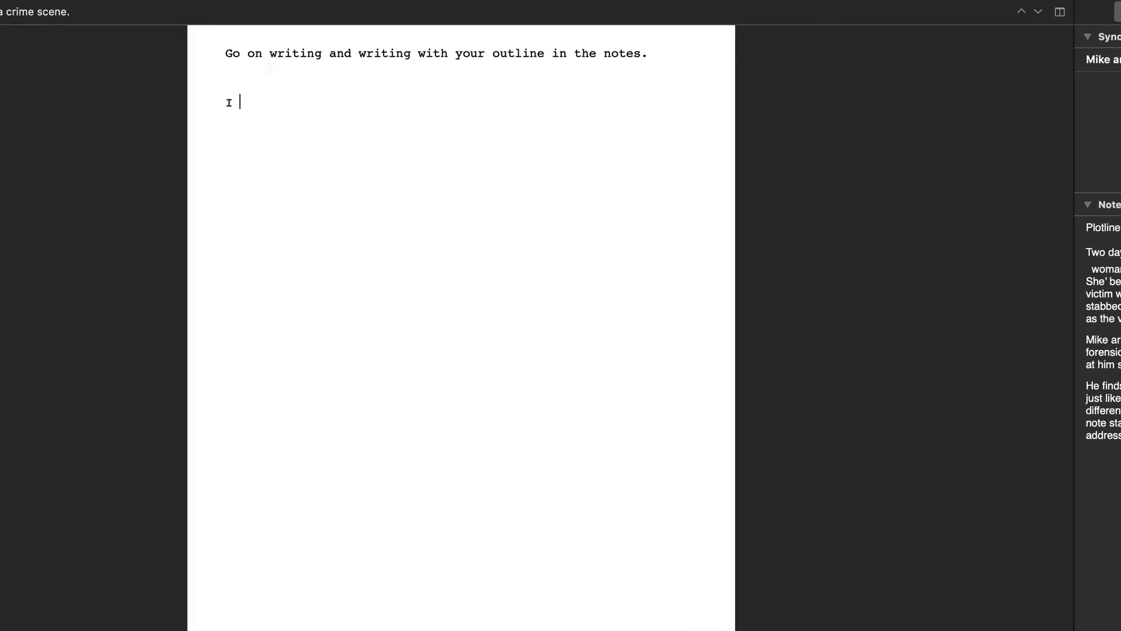
pyautogui.write('really l')
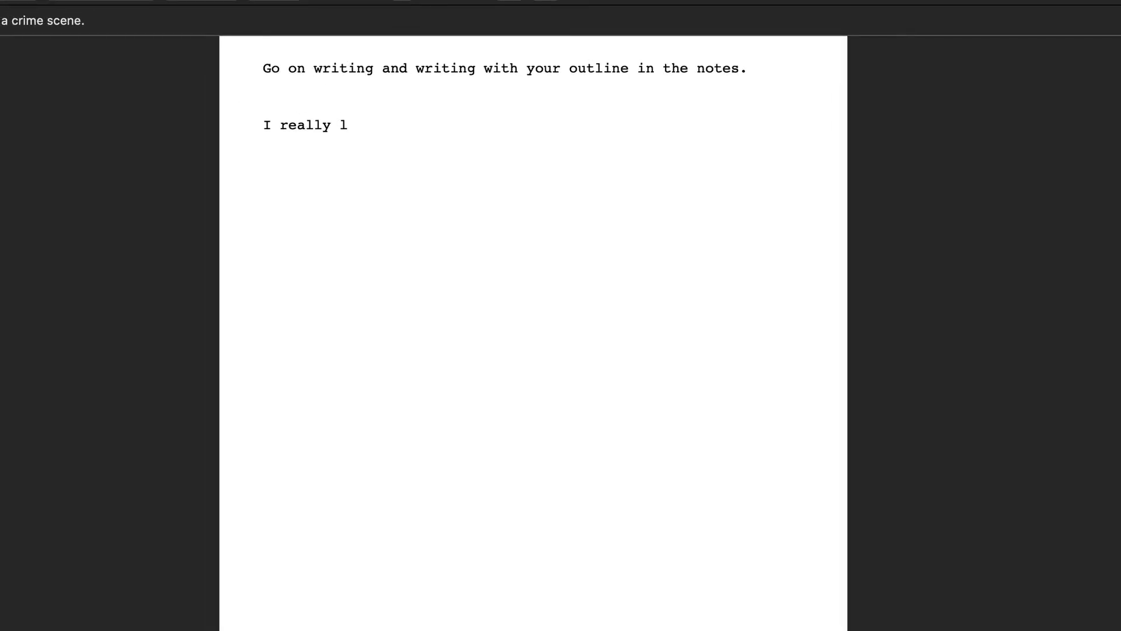
pyautogui.write('ike Plo')
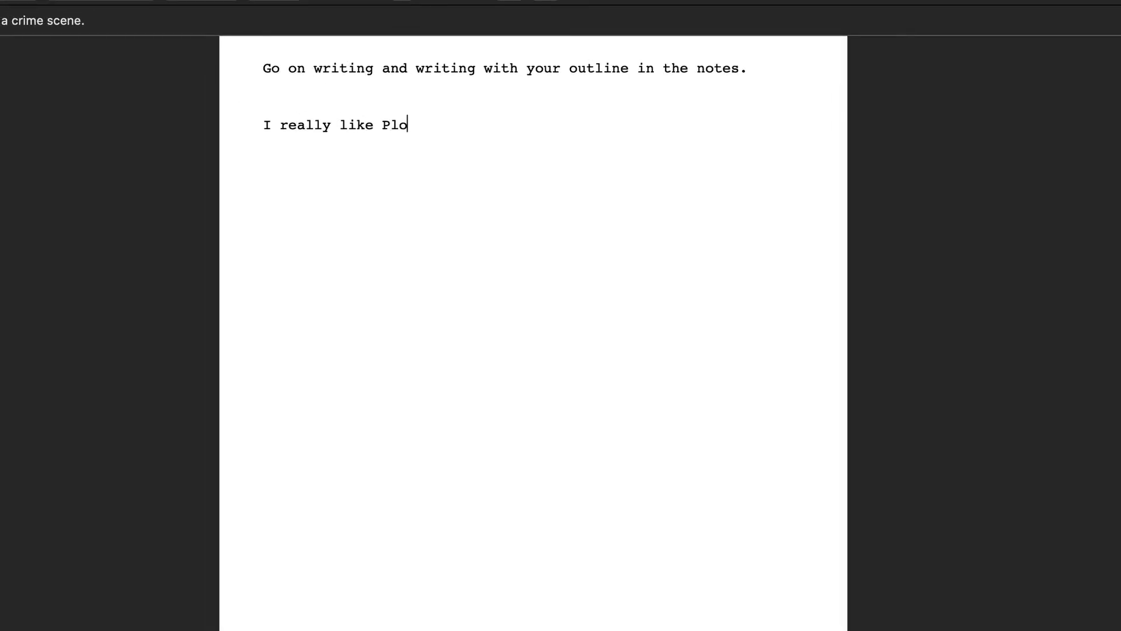
pyautogui.write('ttr, it ha')
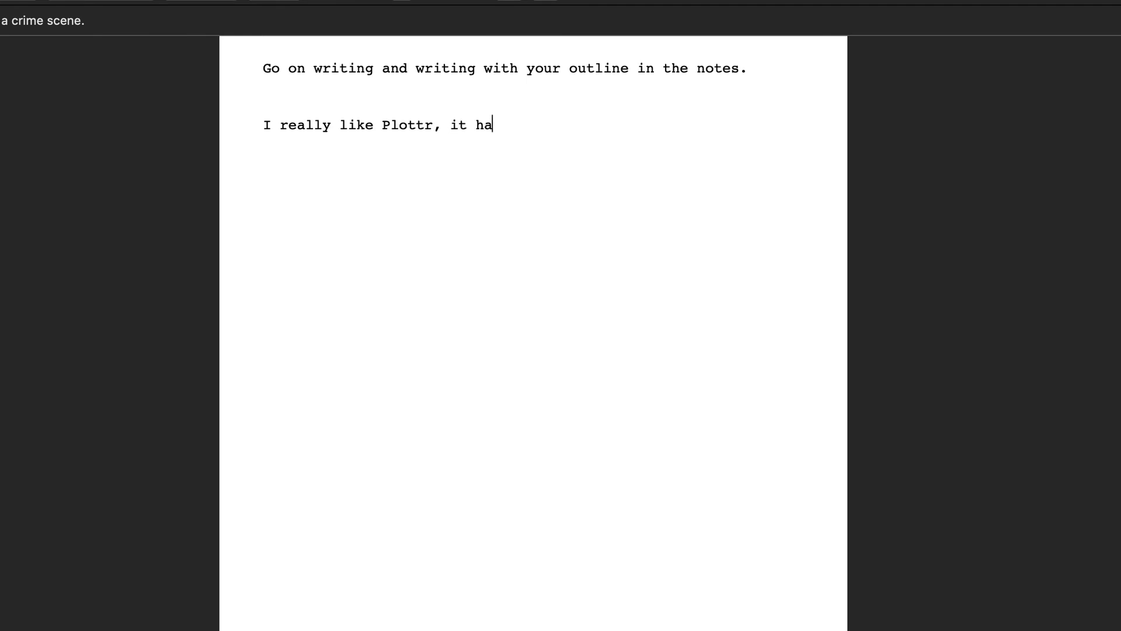
pyautogui.write('s helped me with my')
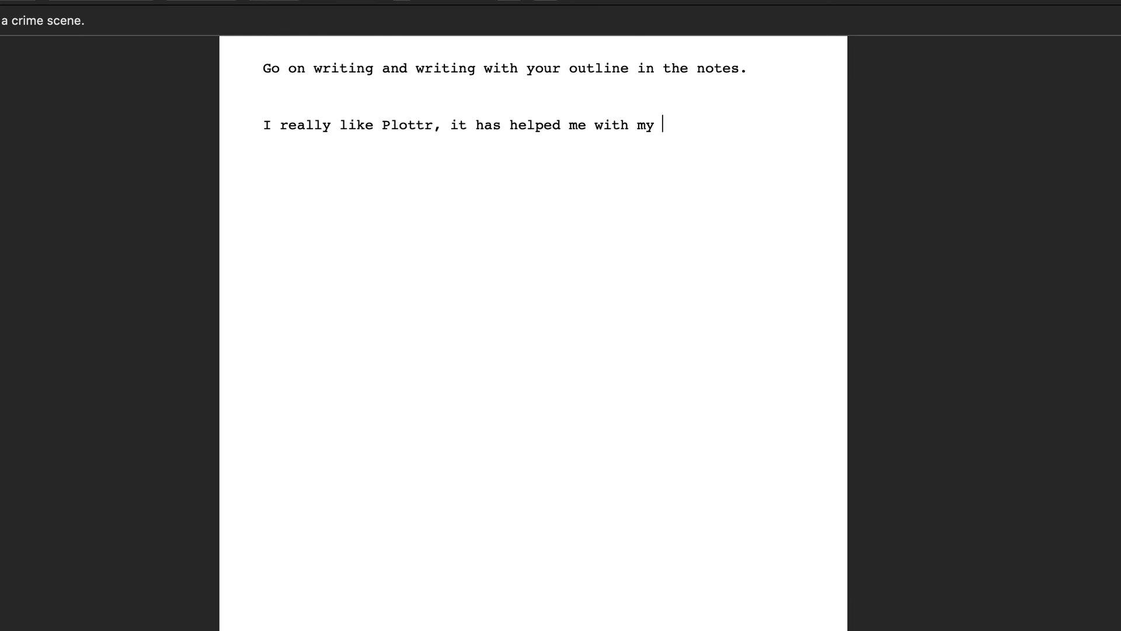
# Recommend Plottr with the fictiveuniverse.com/plottr affiliate link, ending 'Thanks! :-)'.
pyautogui.write('outline p')
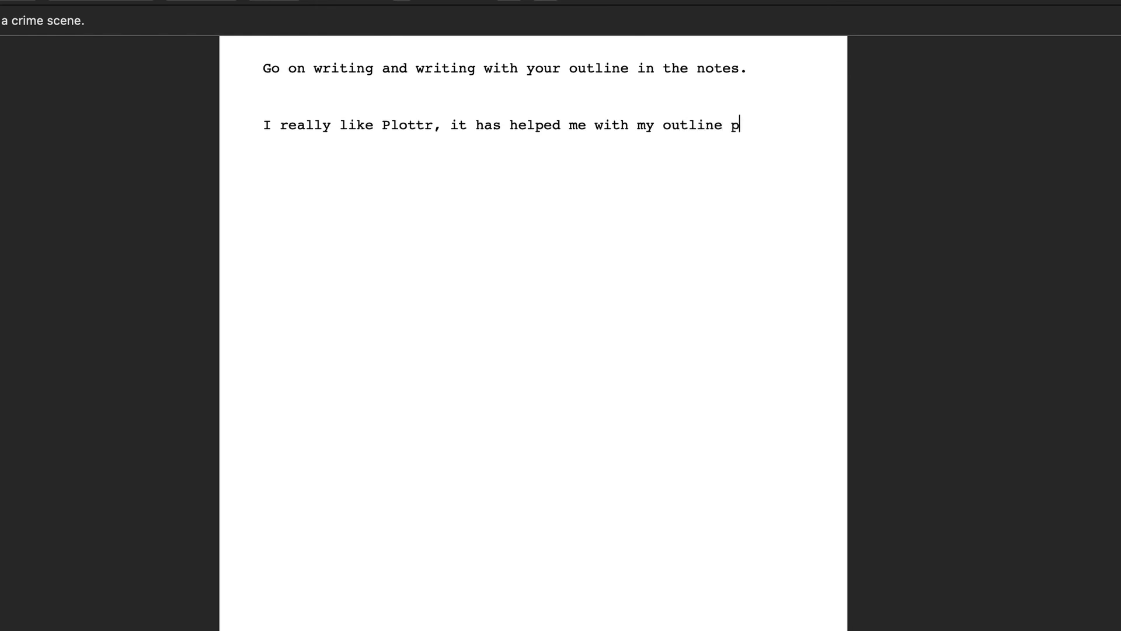
pyautogui.write('rocess. Go check it out at fictiveuniverse.com/plottr. - -')
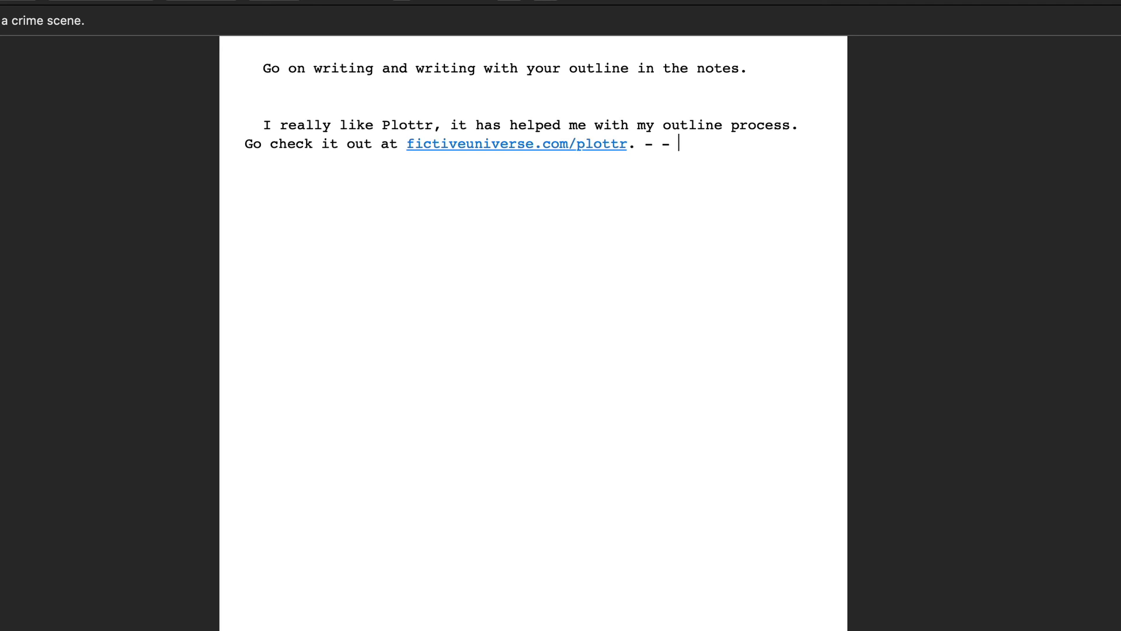
pyautogui.write('that is my affiliate link')
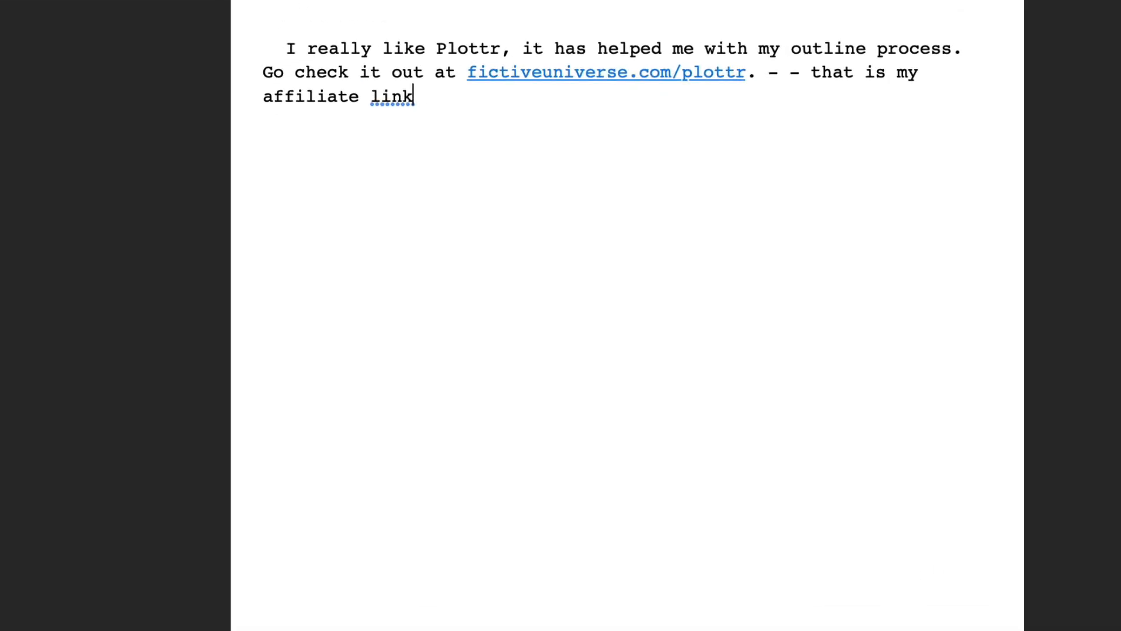
pyautogui.write('. Than')
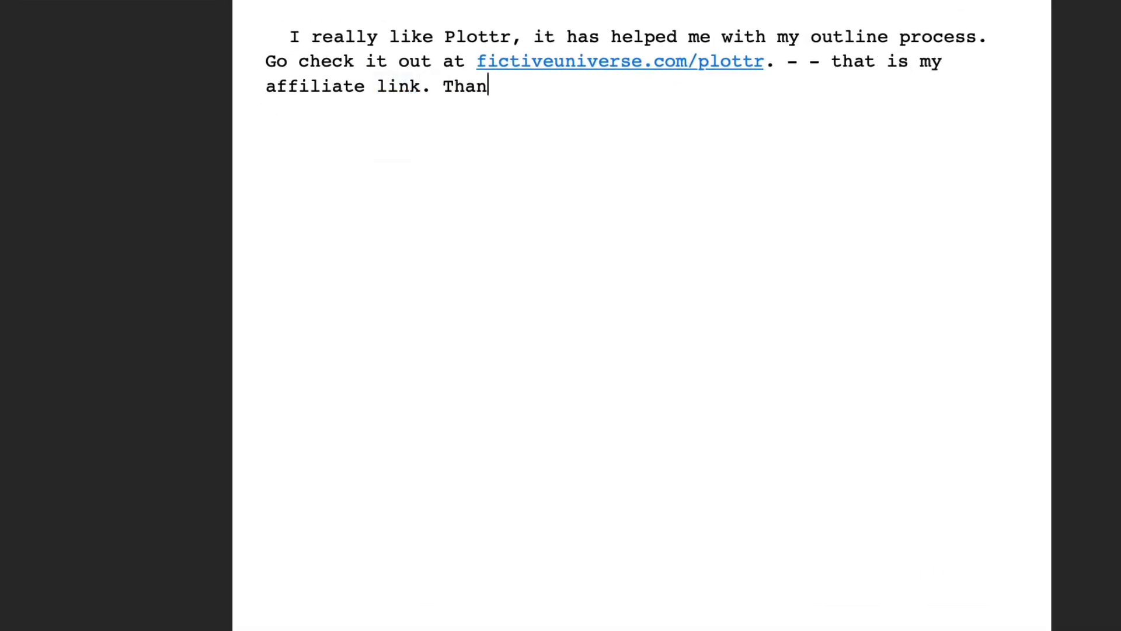
pyautogui.write('ks! :-)')
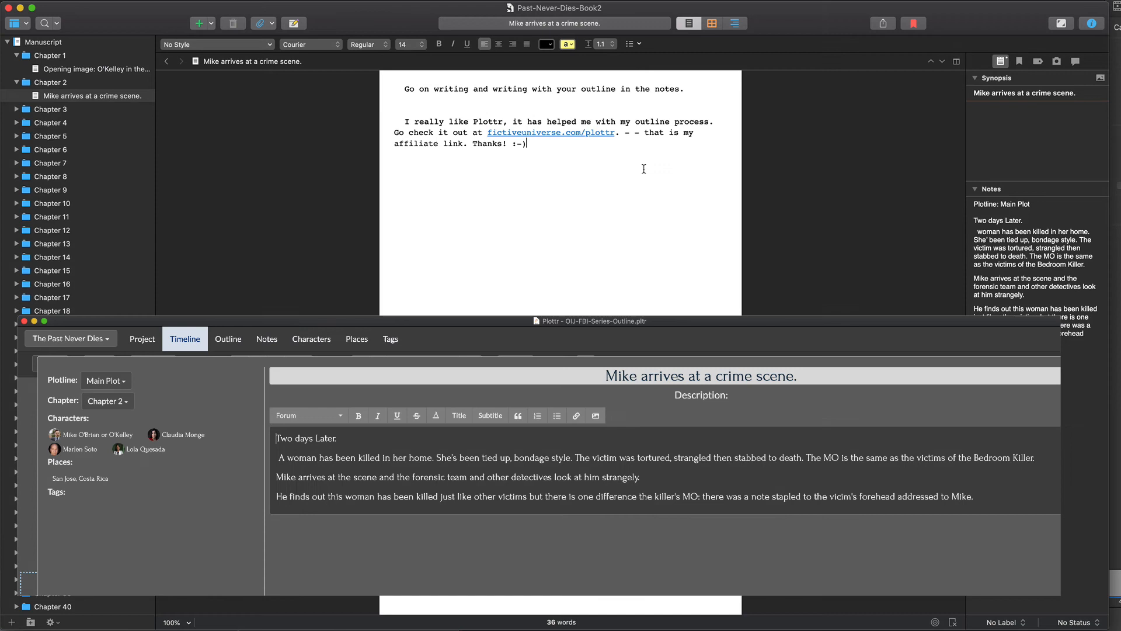
pyautogui.moveTo(636, 171)
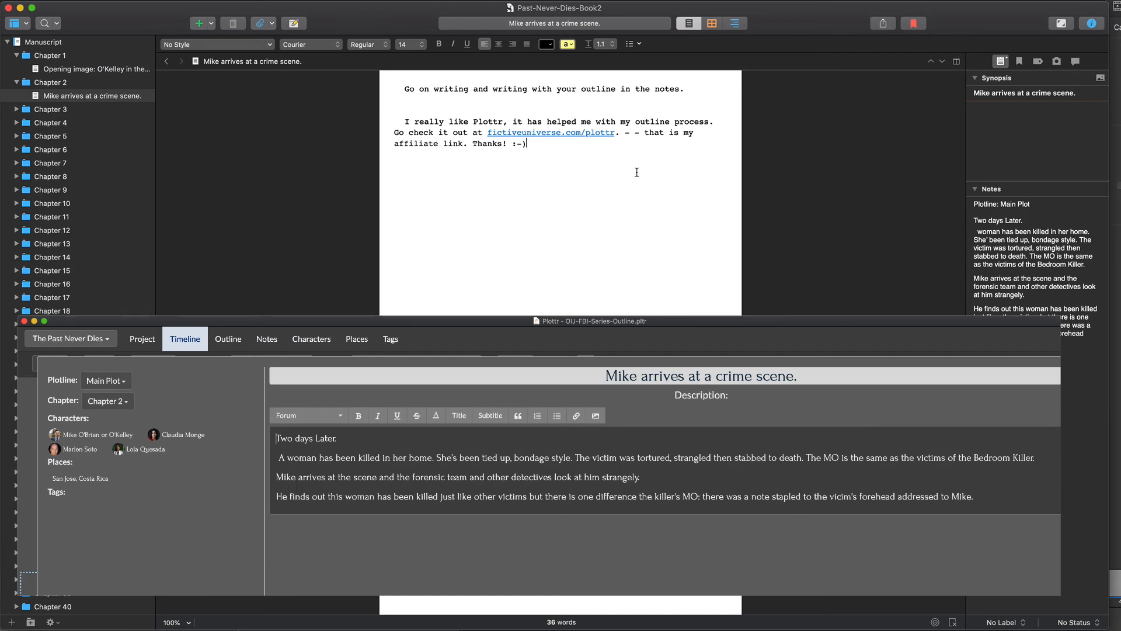